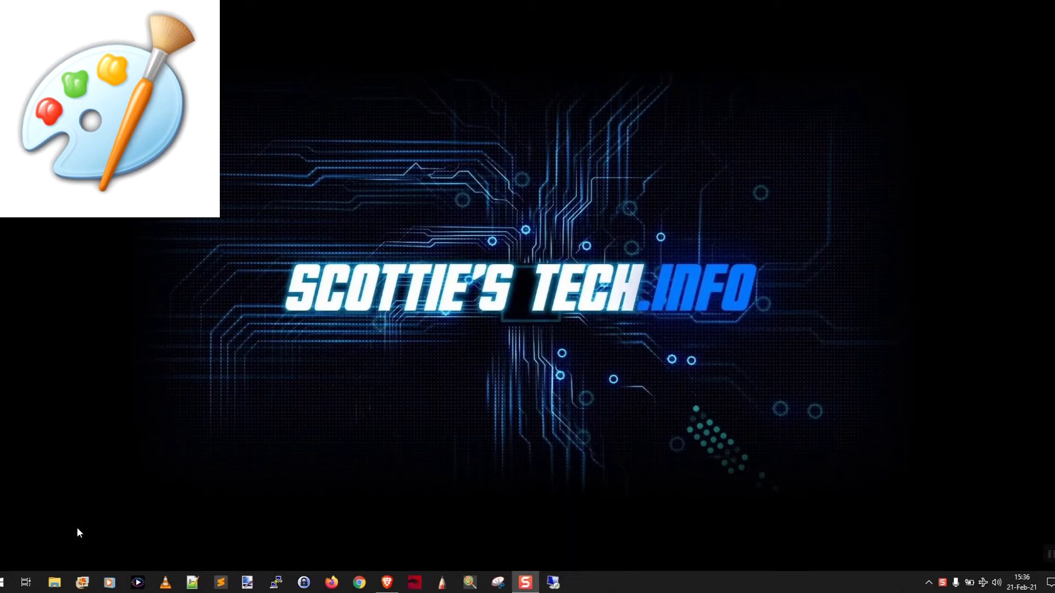
{"action": "mouse_move", "coordinate": [55, 582]}
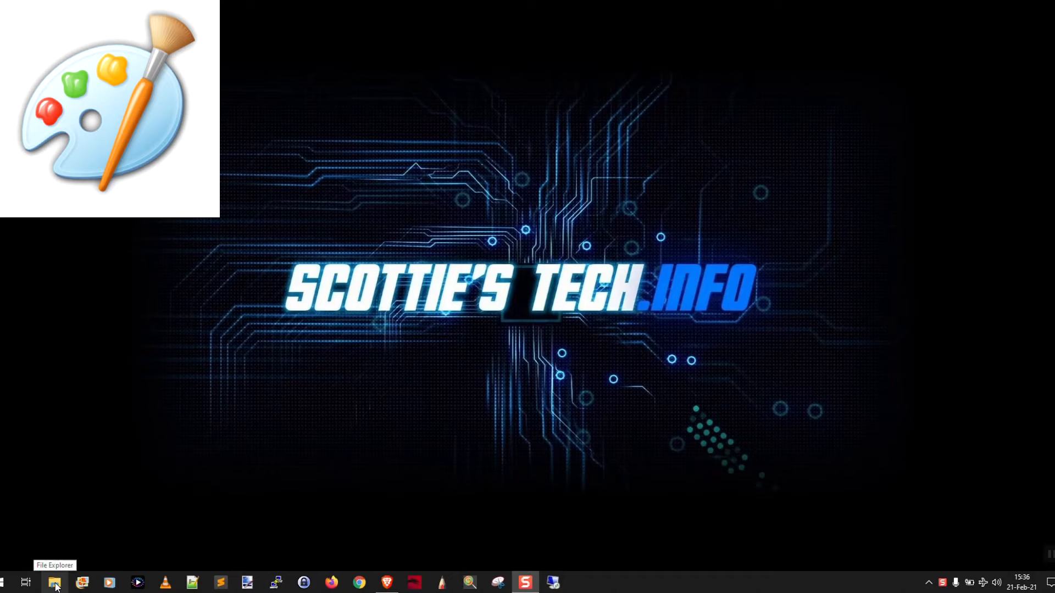
Launch Paint from Start search and open img_1483.jpg from the Pictures folder
{"action": "left_click", "coordinate": [9, 582]}
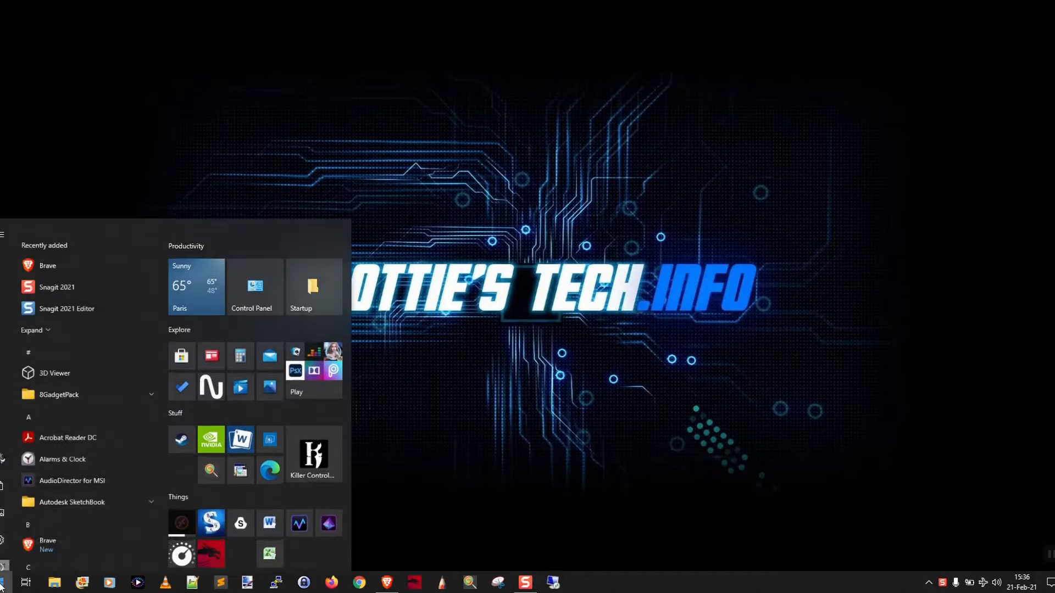
{"action": "type", "text": "paint"}
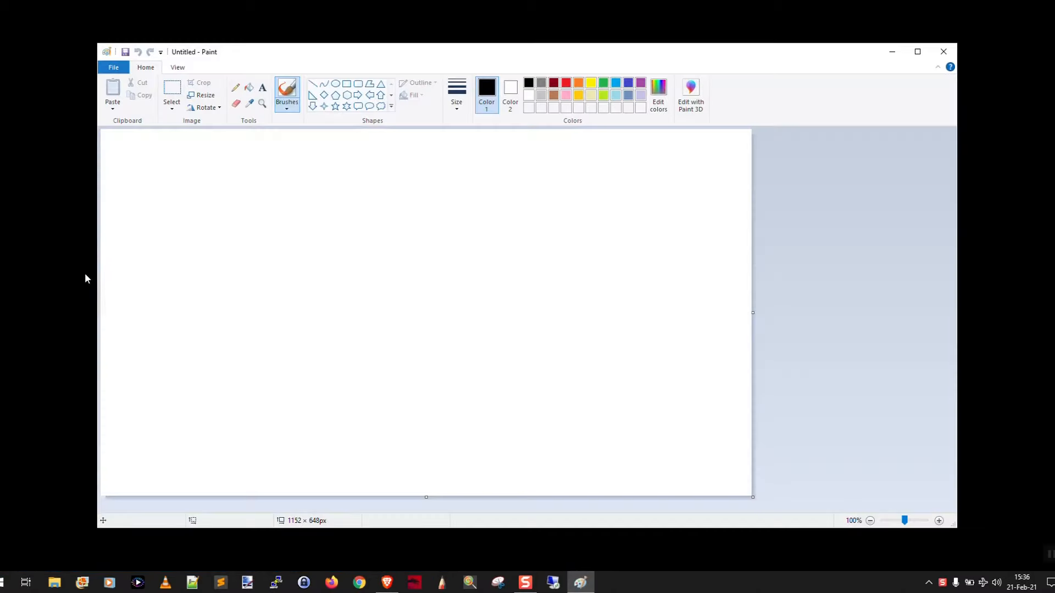
{"action": "left_click", "coordinate": [113, 67]}
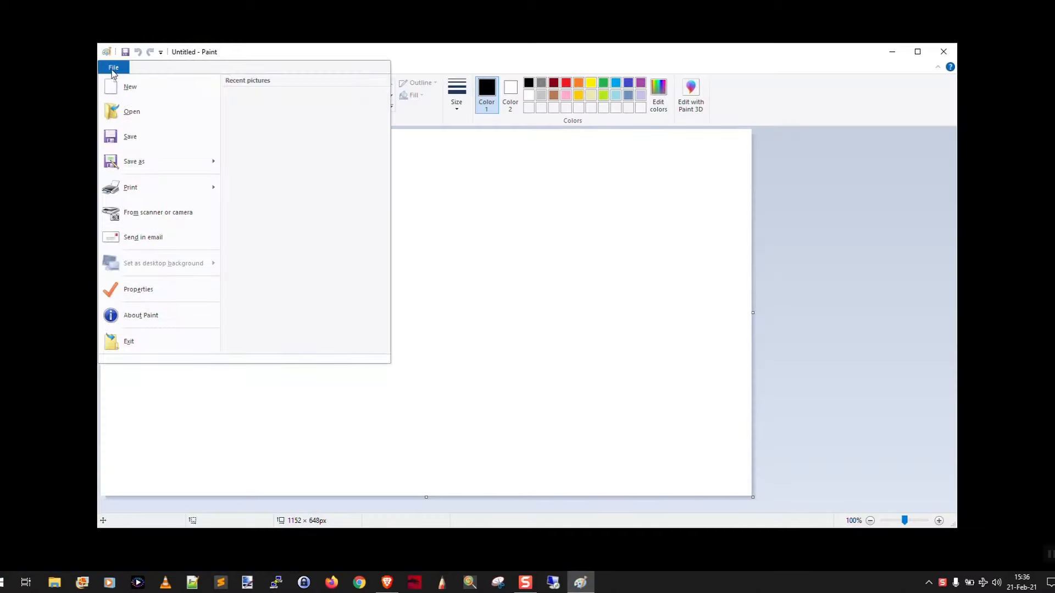
{"action": "left_click", "coordinate": [131, 111]}
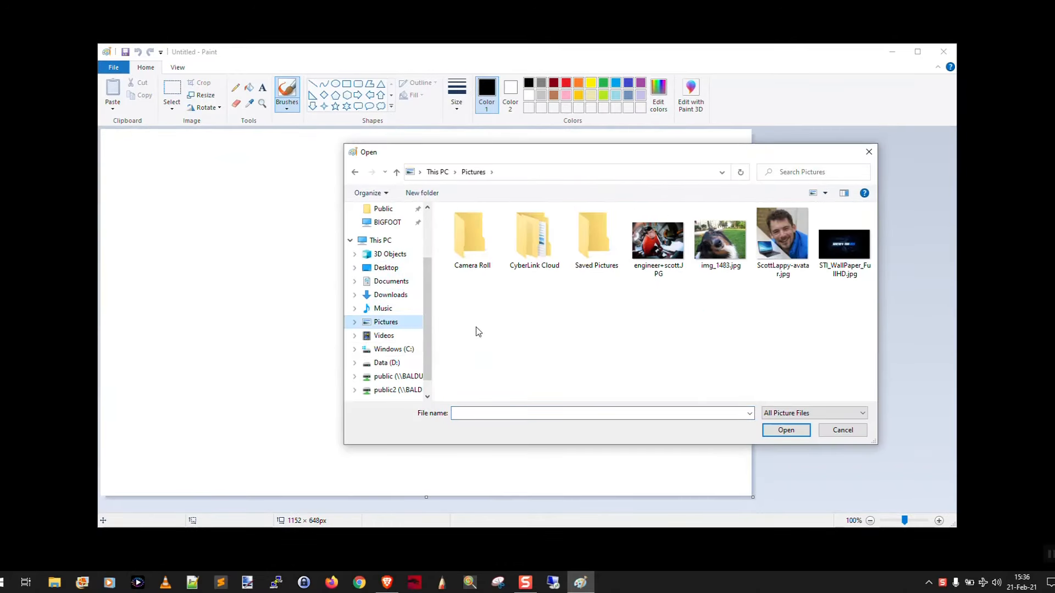
{"action": "double_click", "coordinate": [720, 239]}
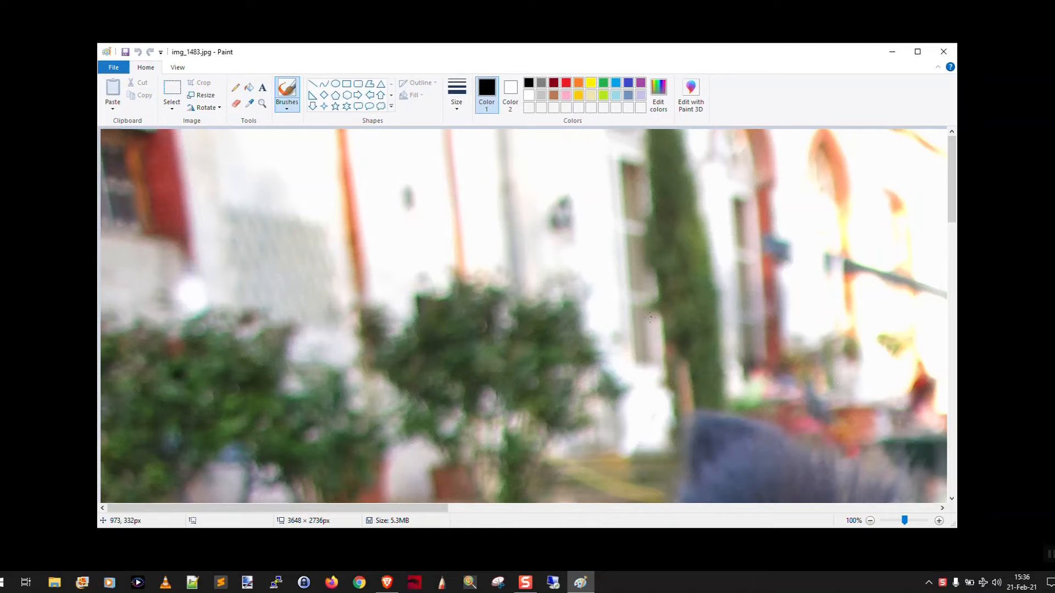
{"action": "left_click", "coordinate": [870, 520]}
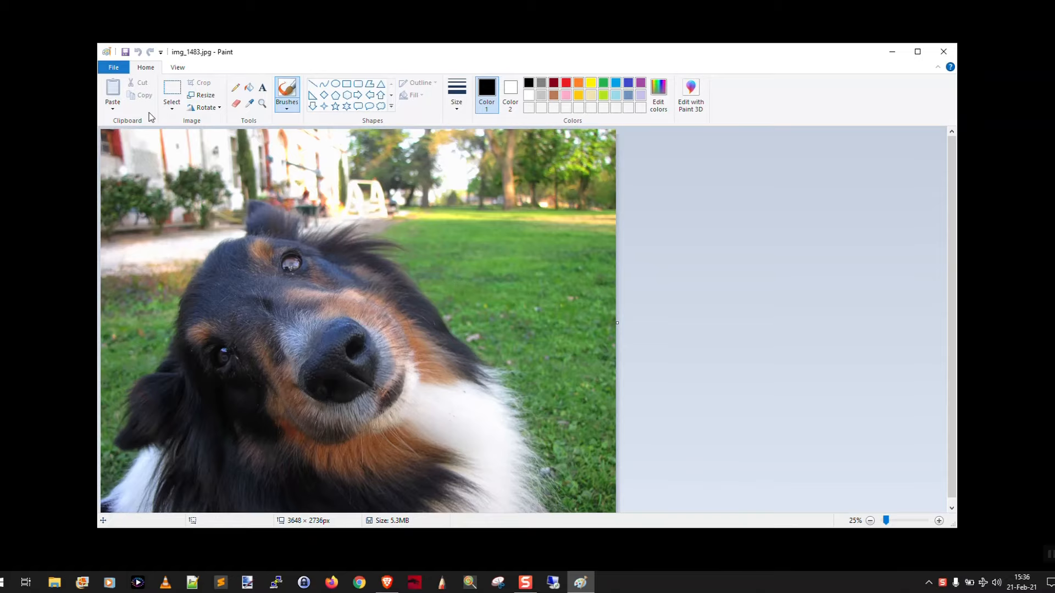
In Page Setup, scale printing to fit 2 by 2 pages on landscape A4 and confirm
{"action": "left_click", "coordinate": [113, 67]}
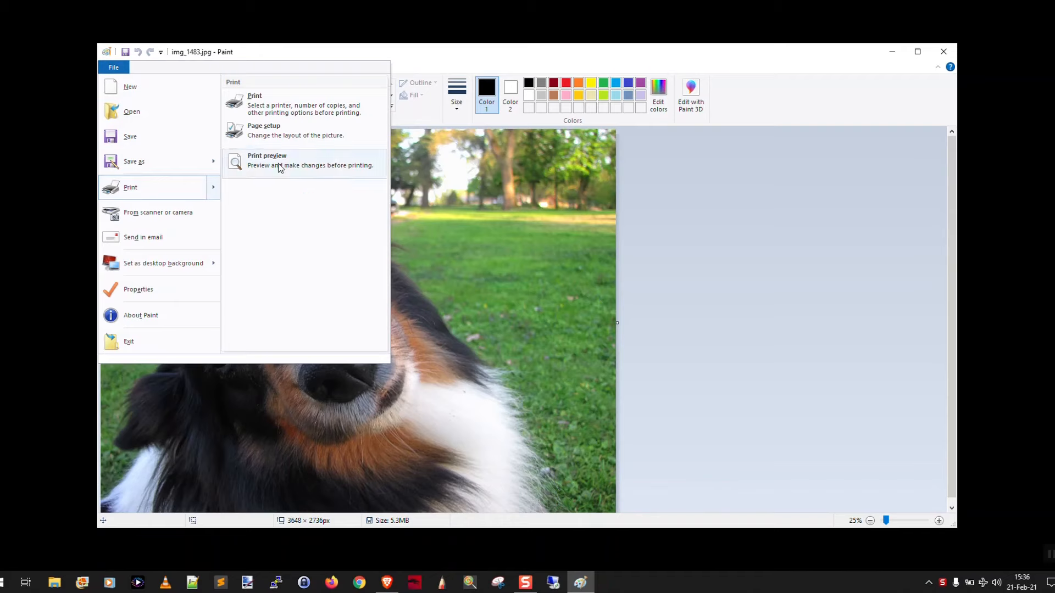
{"action": "left_click", "coordinate": [262, 130]}
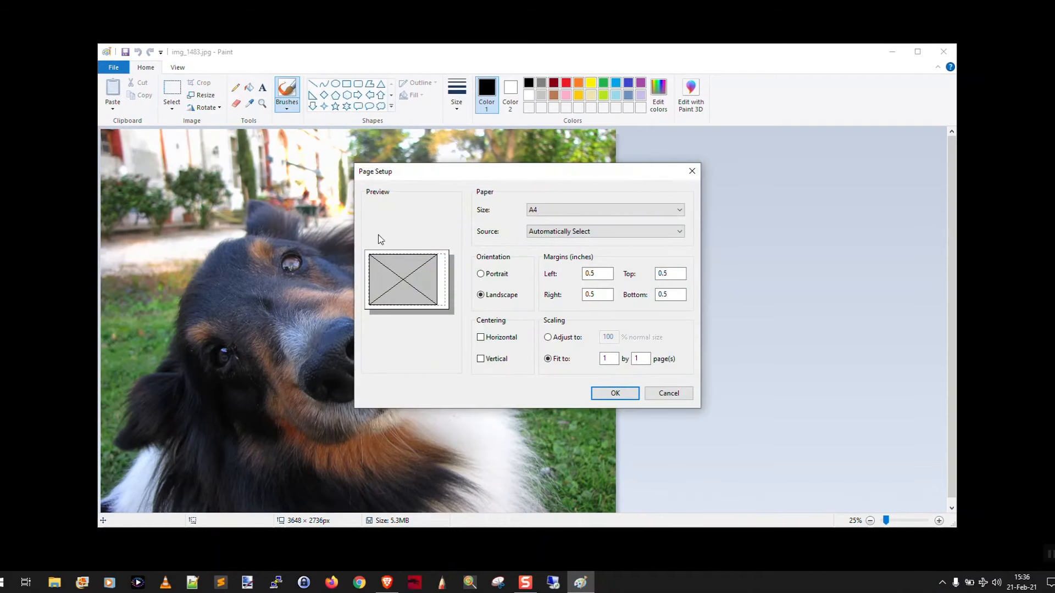
{"action": "mouse_move", "coordinate": [419, 280]}
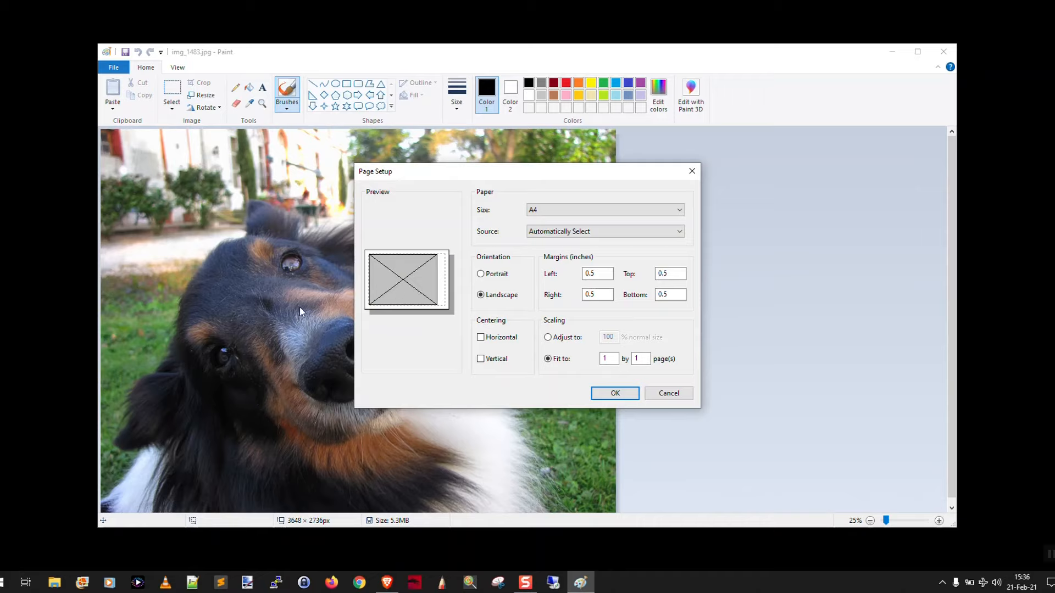
{"action": "mouse_move", "coordinate": [443, 291]}
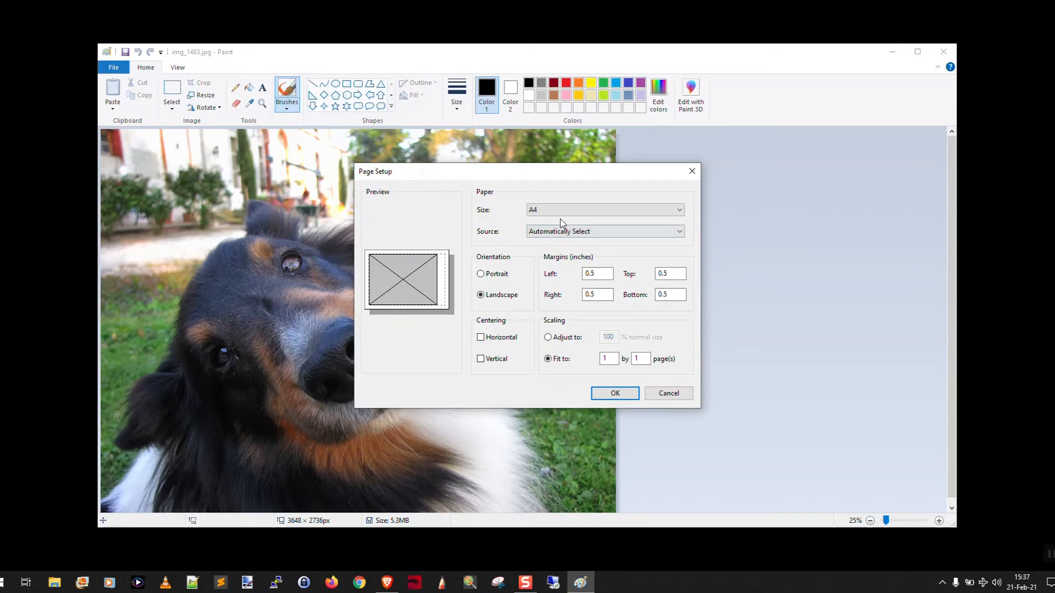
{"action": "left_click", "coordinate": [603, 209]}
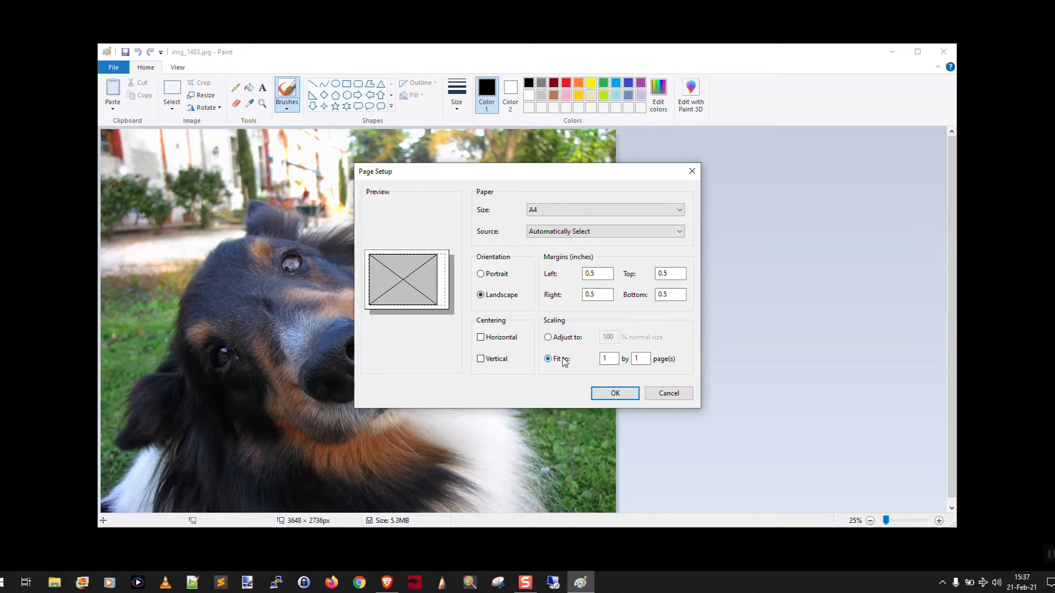
{"action": "left_click", "coordinate": [607, 358]}
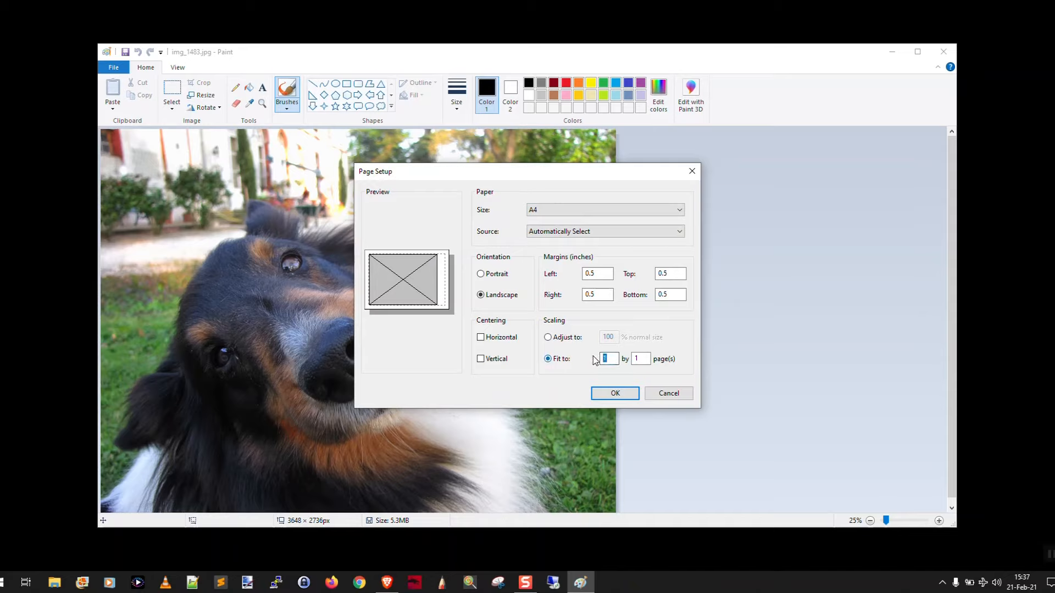
{"action": "type", "text": "2"}
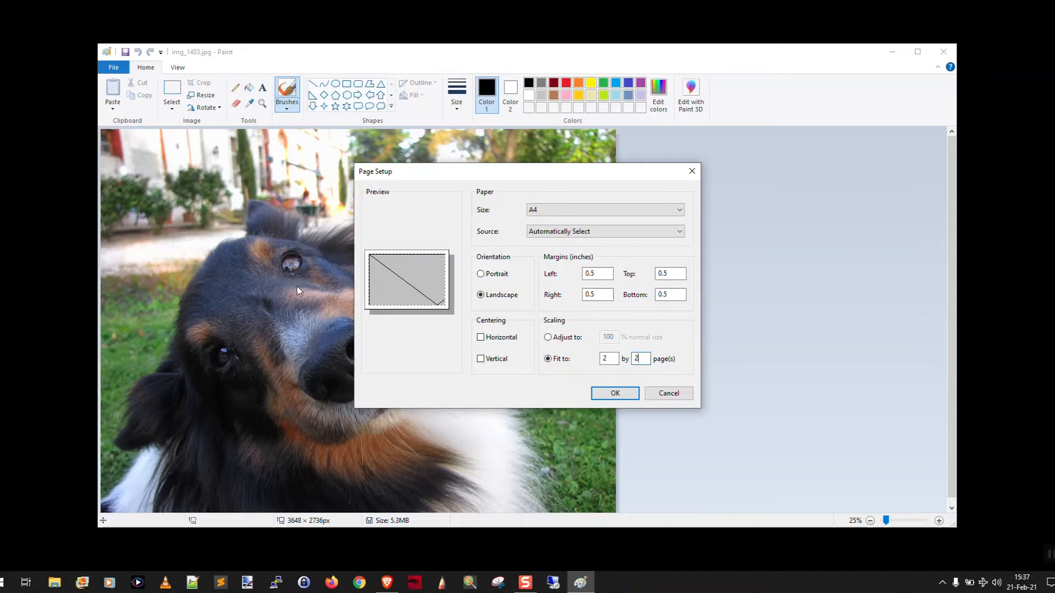
{"action": "mouse_move", "coordinate": [399, 299]}
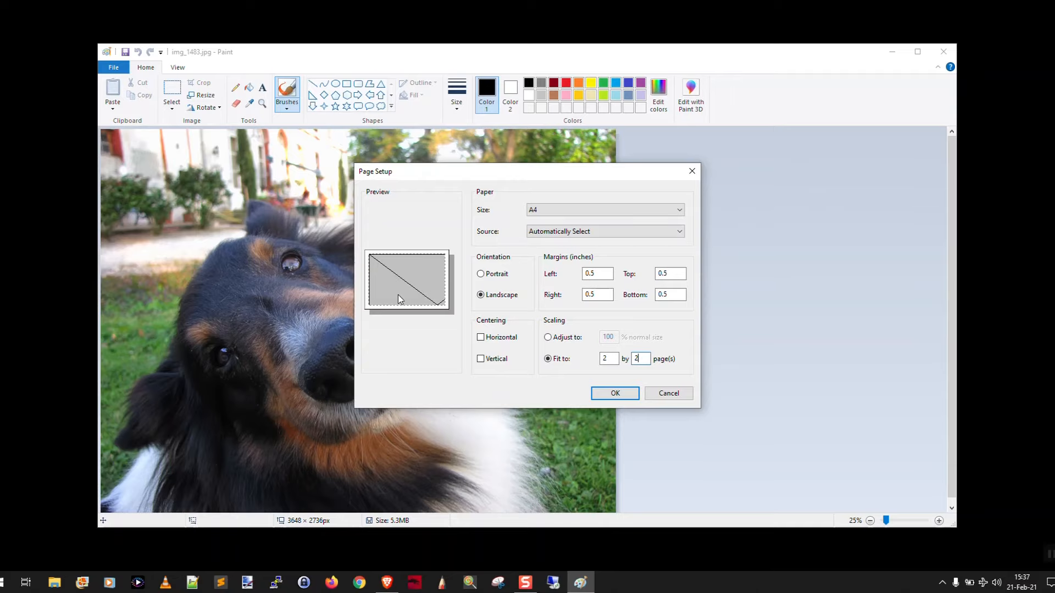
{"action": "left_click", "coordinate": [613, 393]}
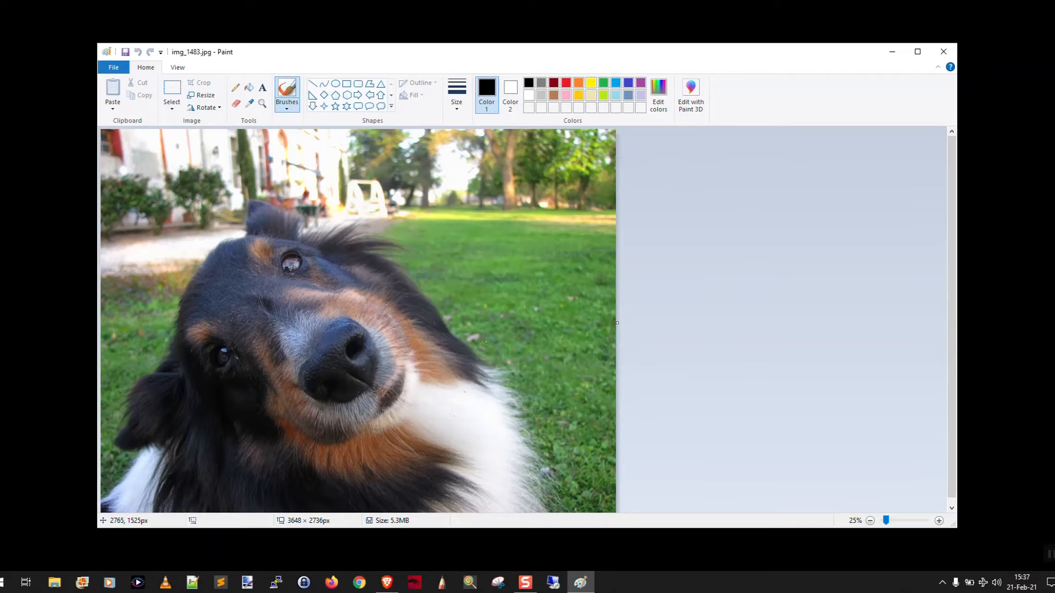
Print the dog photo to the Canon Color LBP712Cx printer
{"action": "left_click", "coordinate": [113, 67]}
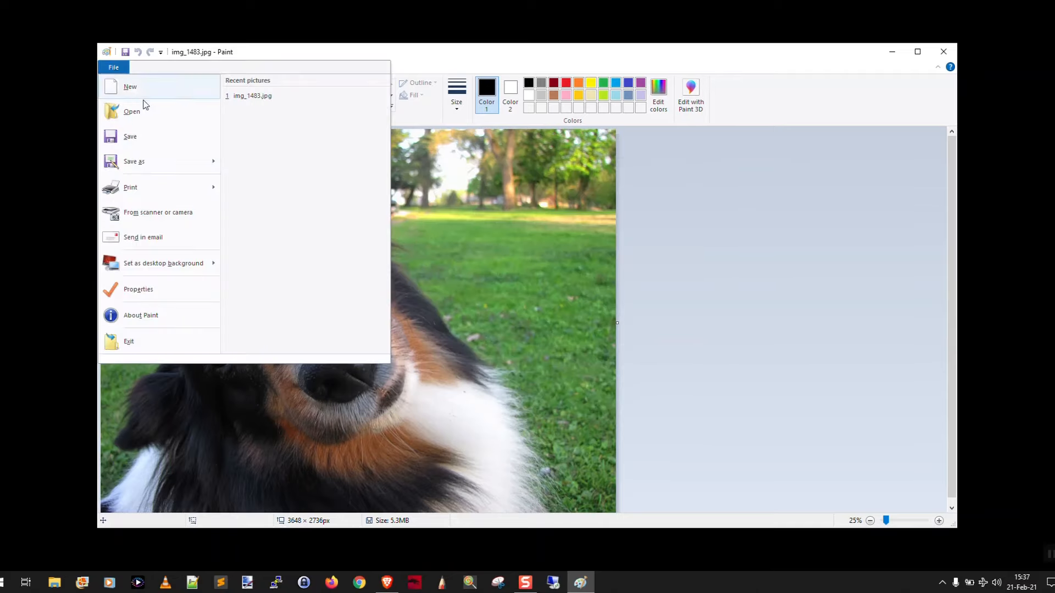
{"action": "left_click", "coordinate": [130, 186]}
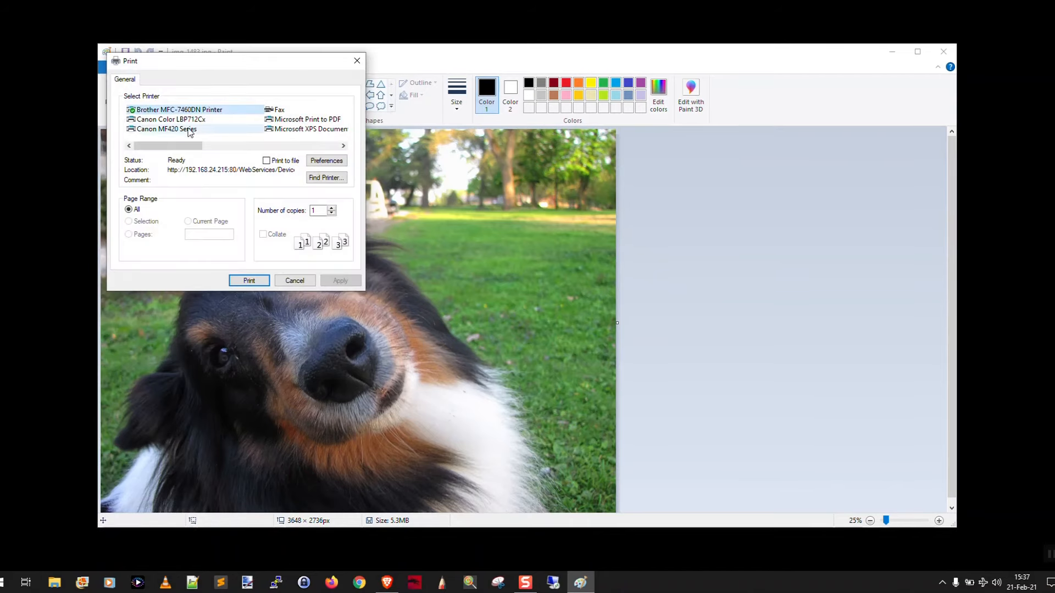
{"action": "left_click", "coordinate": [172, 119]}
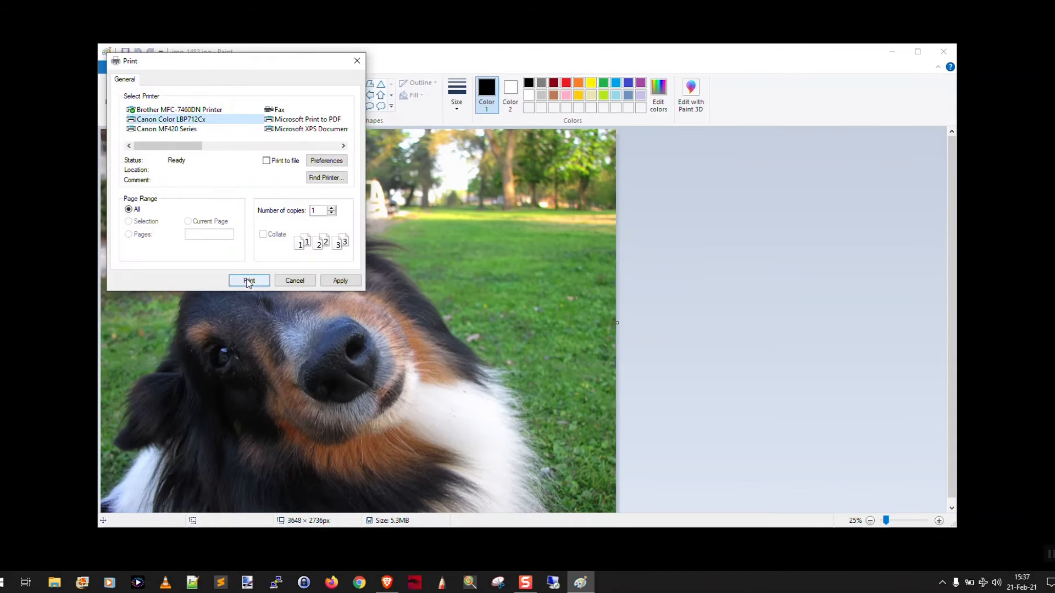
{"action": "left_click", "coordinate": [249, 281]}
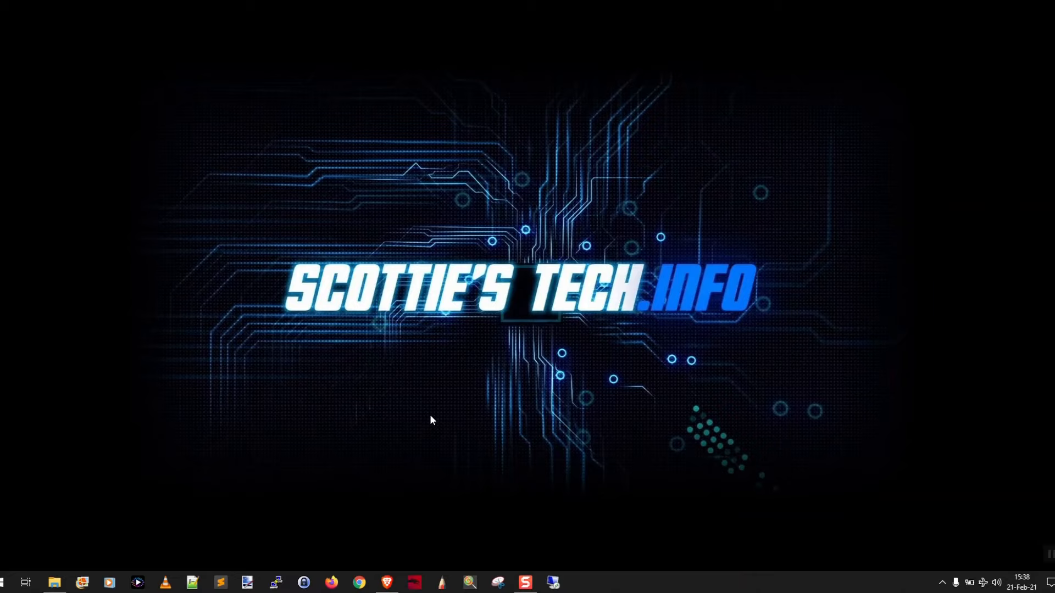
{"action": "mouse_move", "coordinate": [159, 442]}
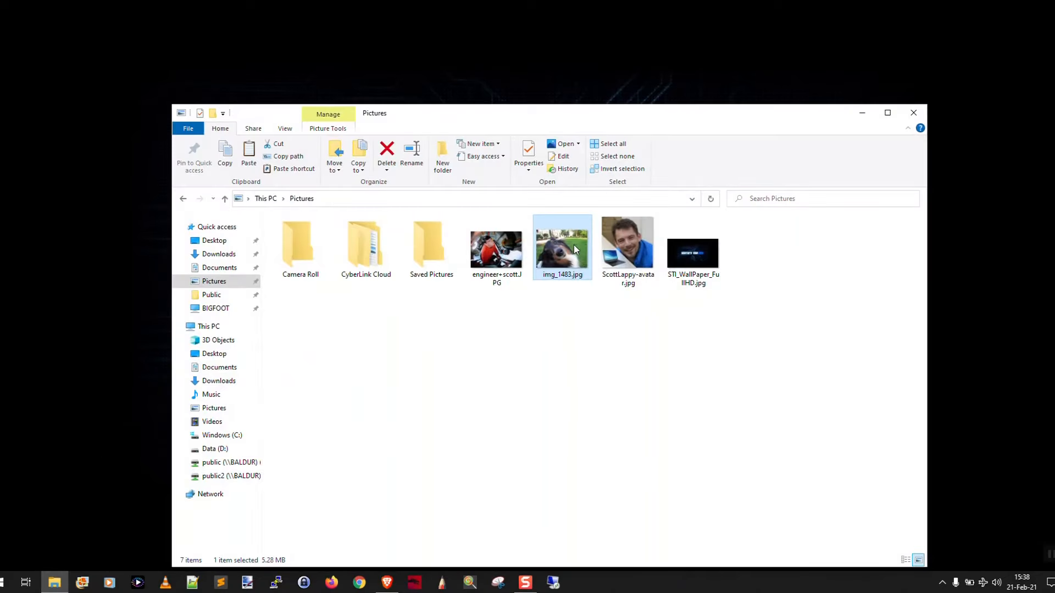
Open img_1483.jpg from the Pictures folder in Windows Photos
{"action": "double_click", "coordinate": [562, 242]}
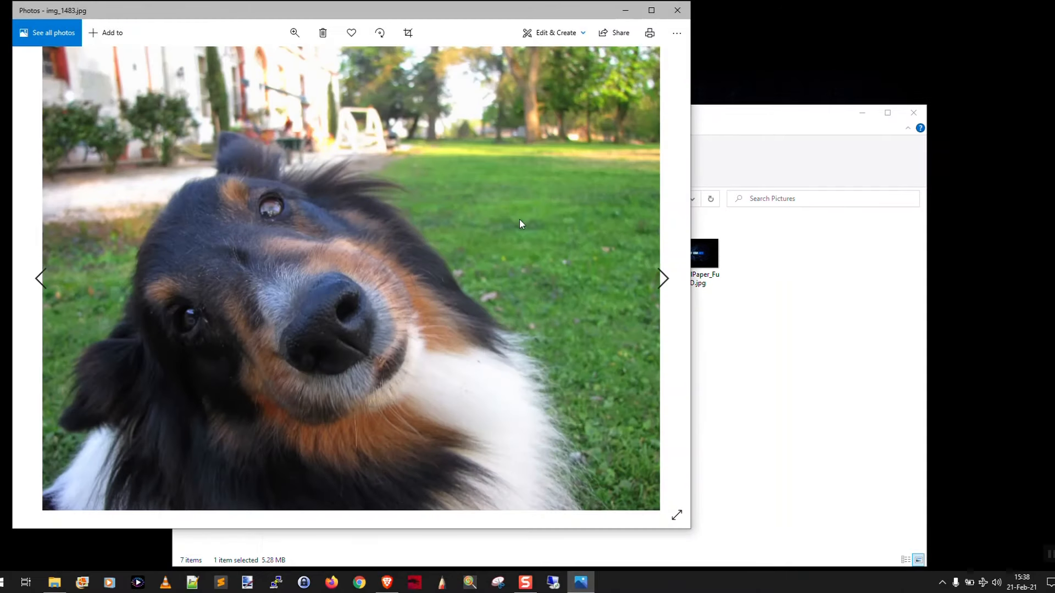
{"action": "mouse_move", "coordinate": [552, 66]}
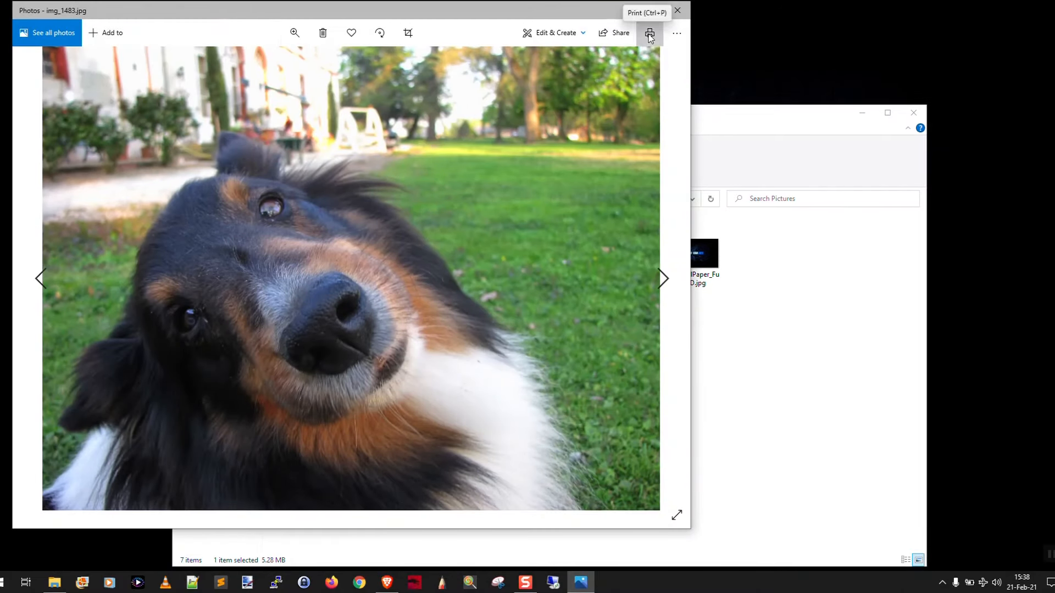
Print the photo on A4 via Microsoft Print to PDF, saving it as Sebastian.pdf in Pictures
{"action": "left_click", "coordinate": [649, 32]}
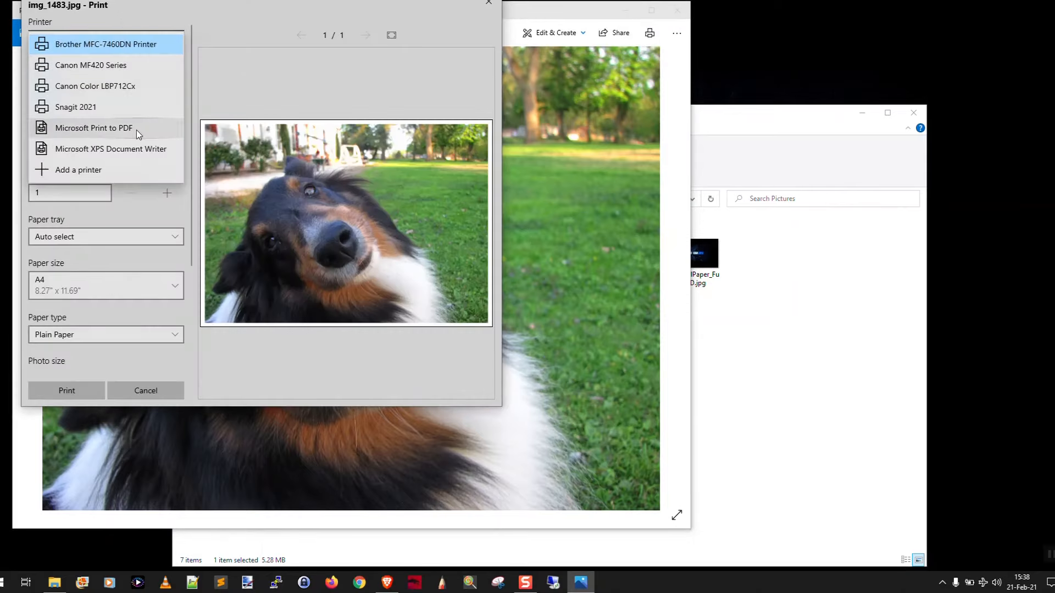
{"action": "left_click", "coordinate": [93, 127]}
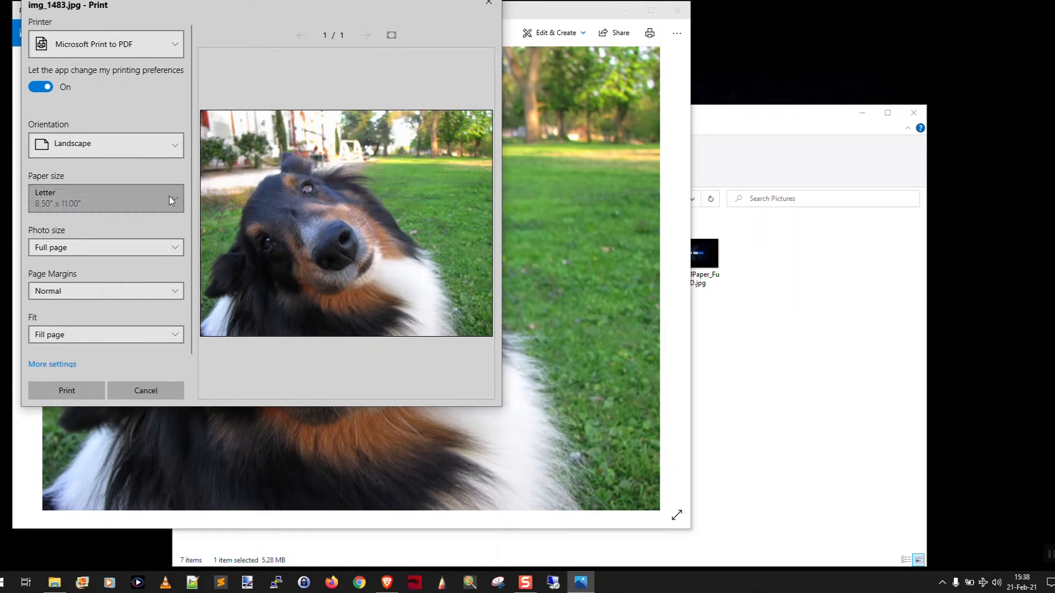
{"action": "left_click", "coordinate": [106, 198]}
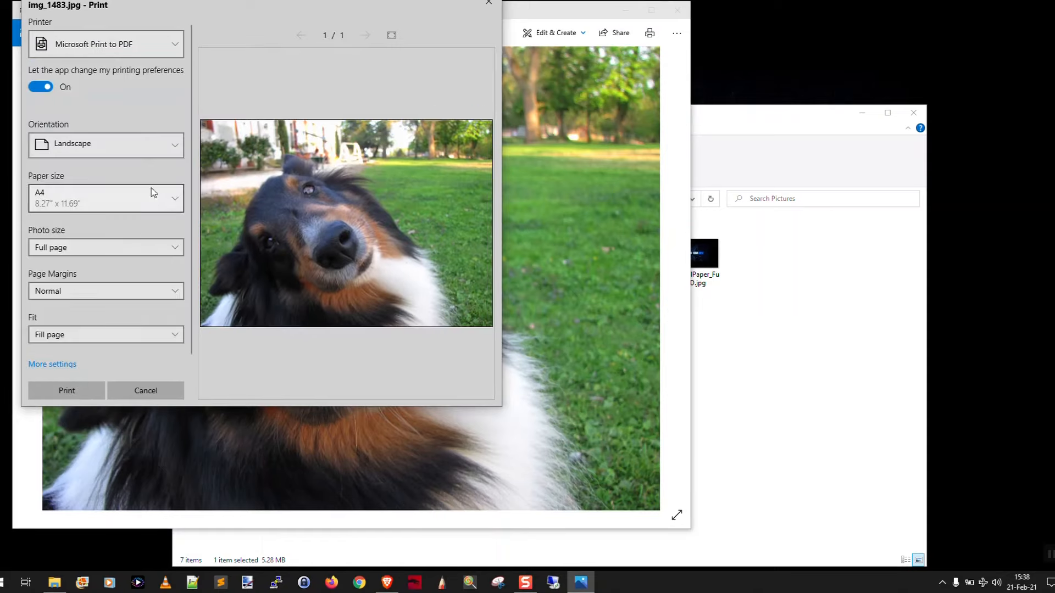
{"action": "mouse_move", "coordinate": [77, 390]}
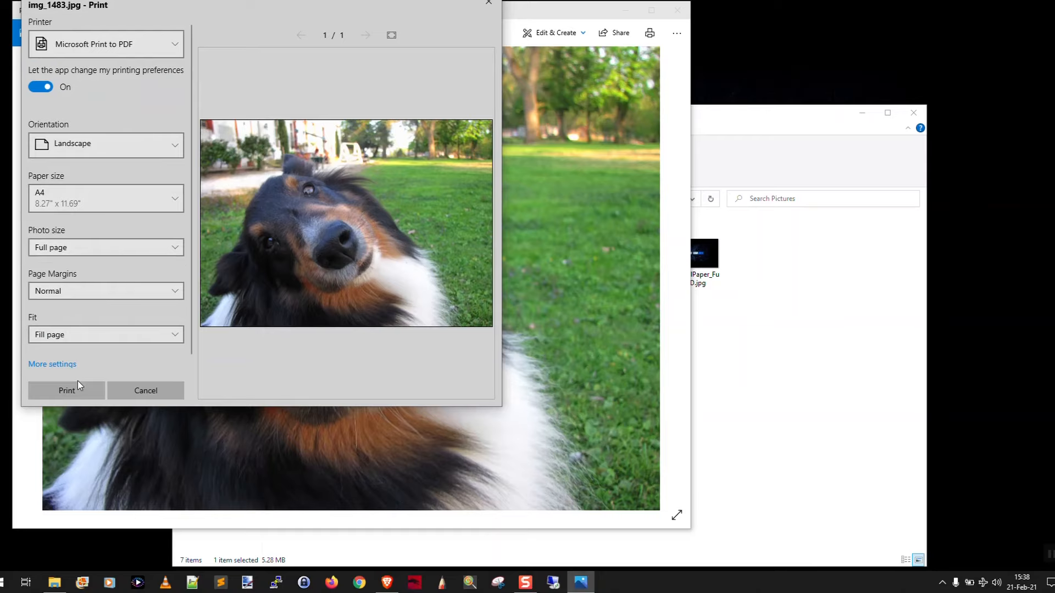
{"action": "left_click", "coordinate": [66, 390]}
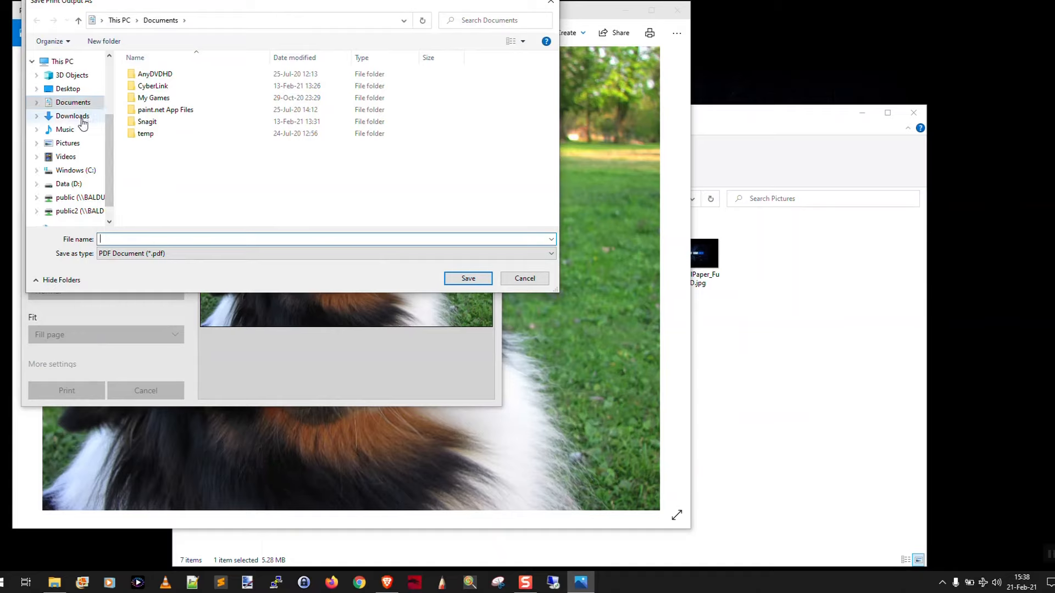
{"action": "left_click", "coordinate": [68, 143]}
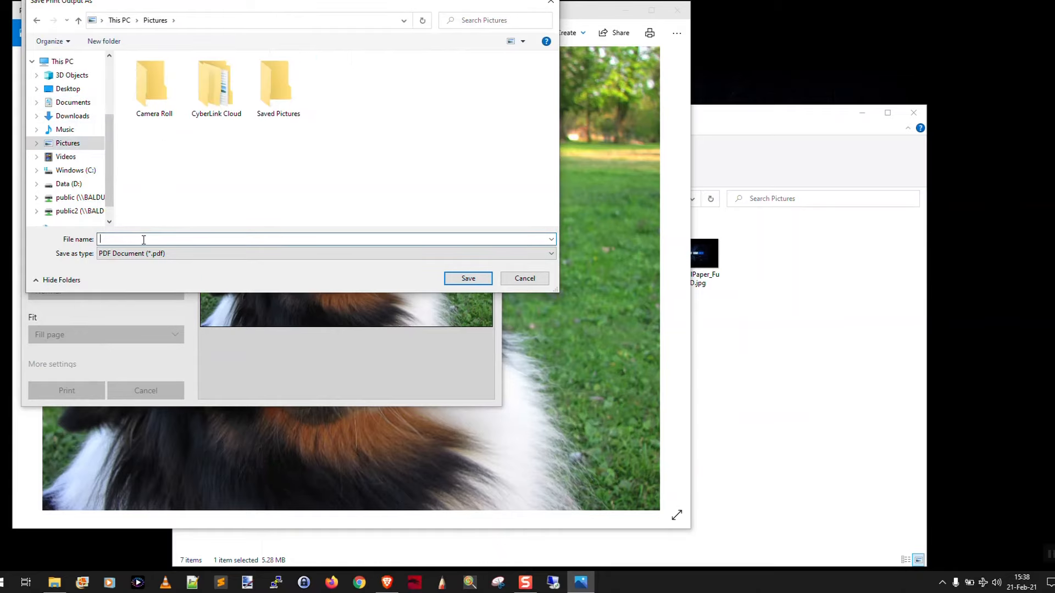
{"action": "type", "text": "Sebastian.pdf"}
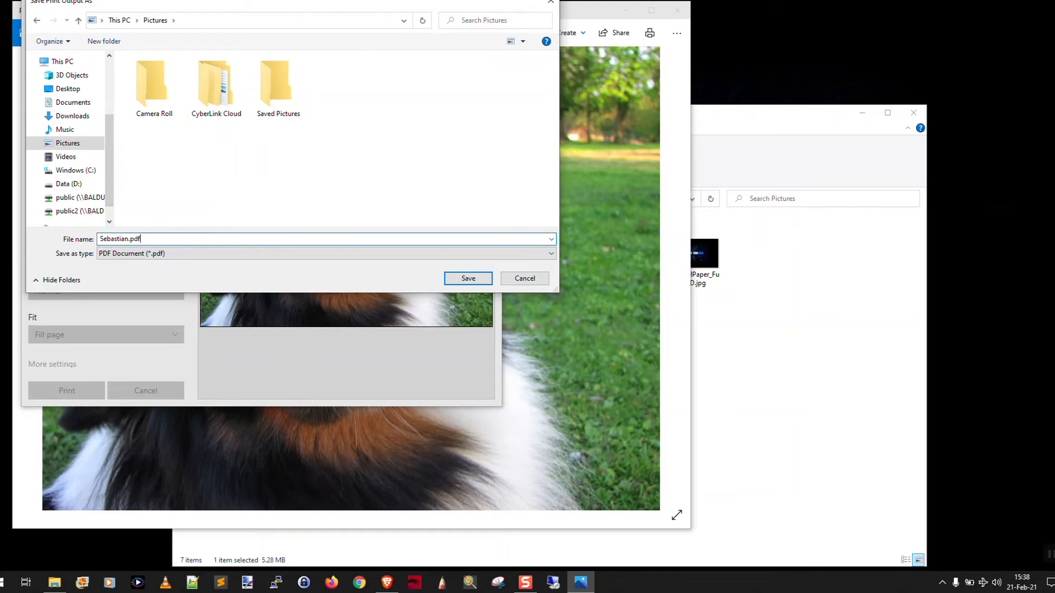
{"action": "left_click", "coordinate": [468, 278]}
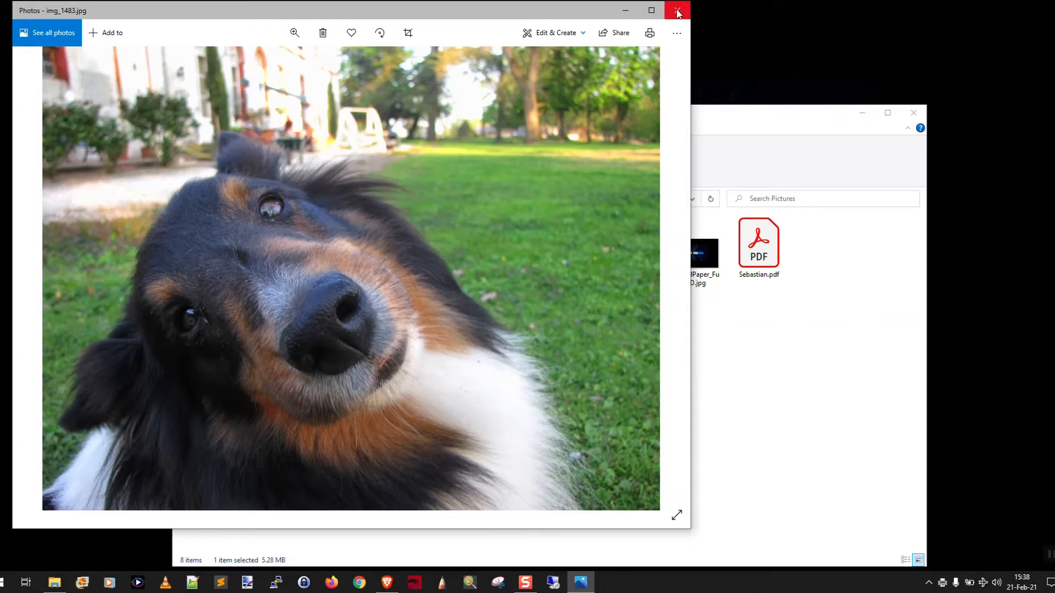
Close Photos, open Sebastian.pdf in Acrobat Reader and choose Poster printing
{"action": "left_click", "coordinate": [678, 10]}
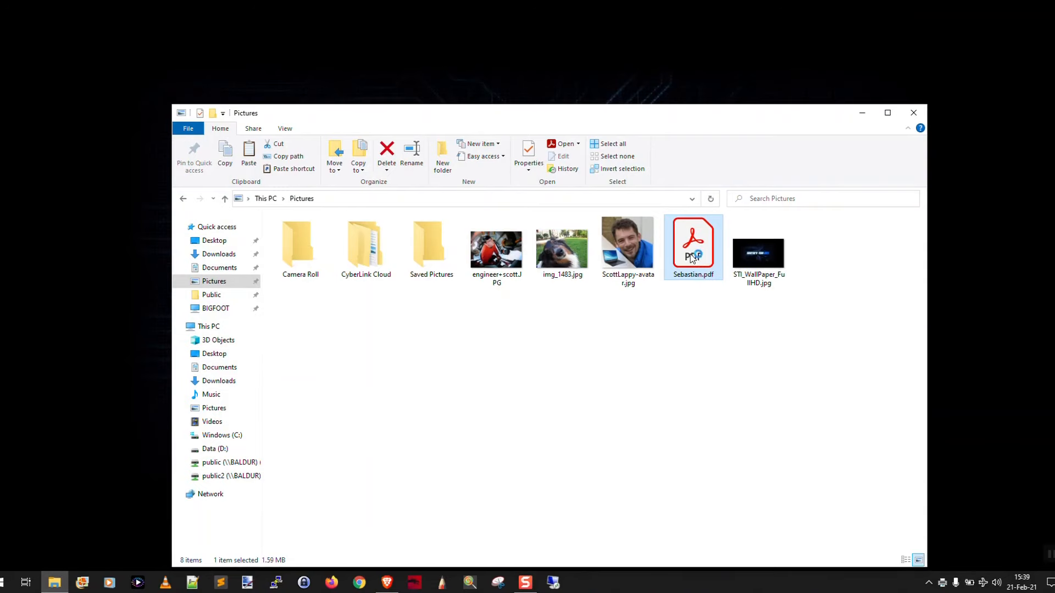
{"action": "double_click", "coordinate": [692, 246]}
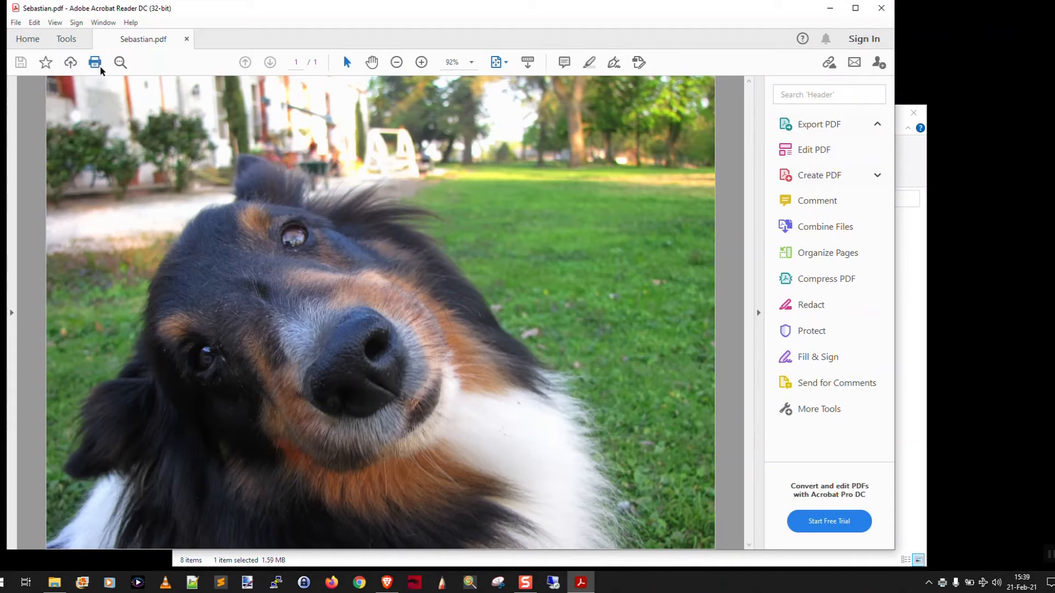
{"action": "left_click", "coordinate": [95, 62]}
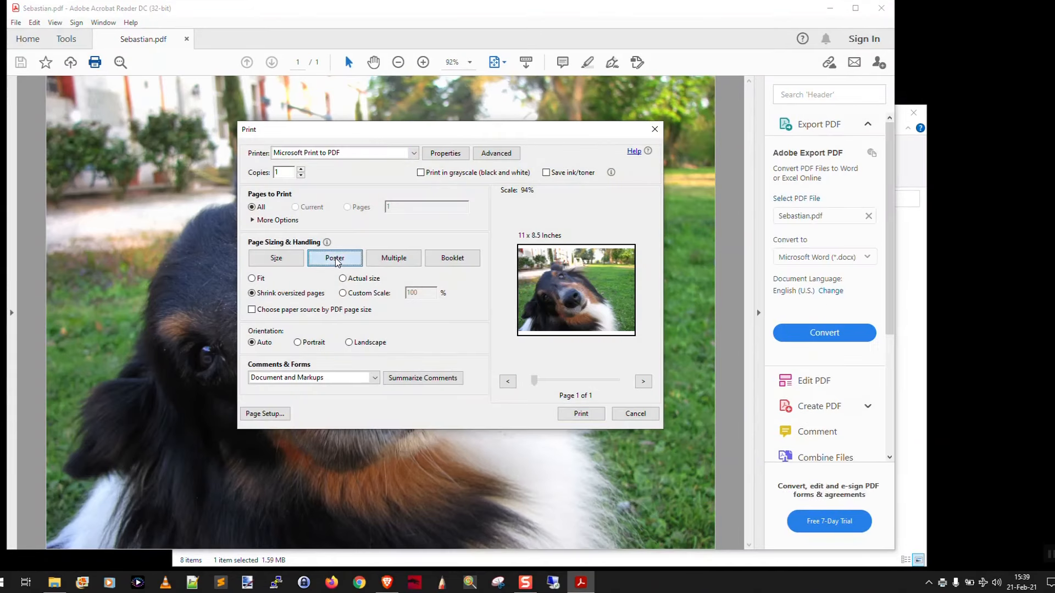
{"action": "left_click", "coordinate": [334, 257]}
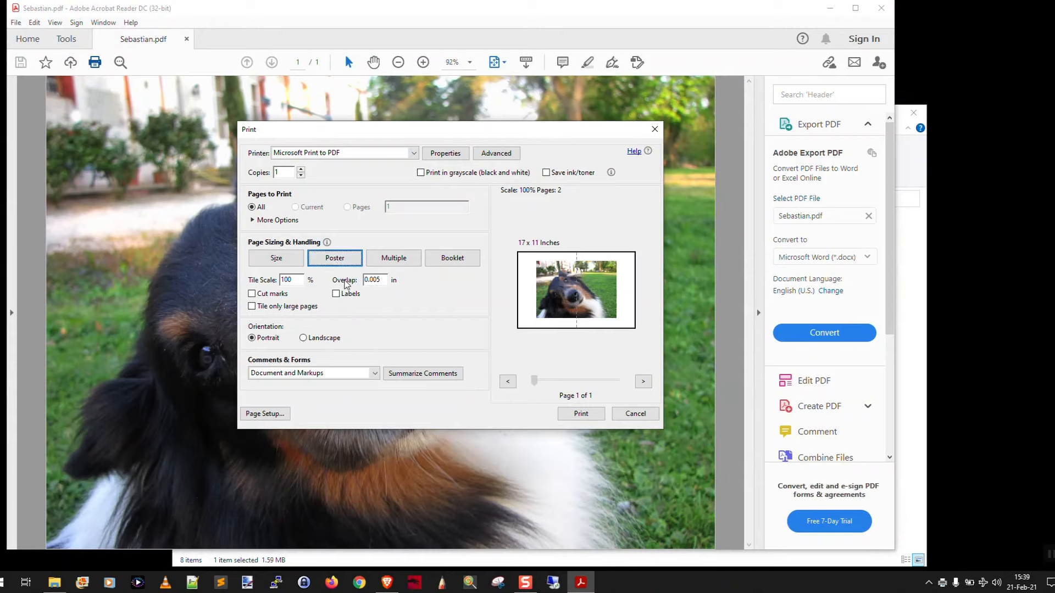
{"action": "mouse_move", "coordinate": [503, 281]}
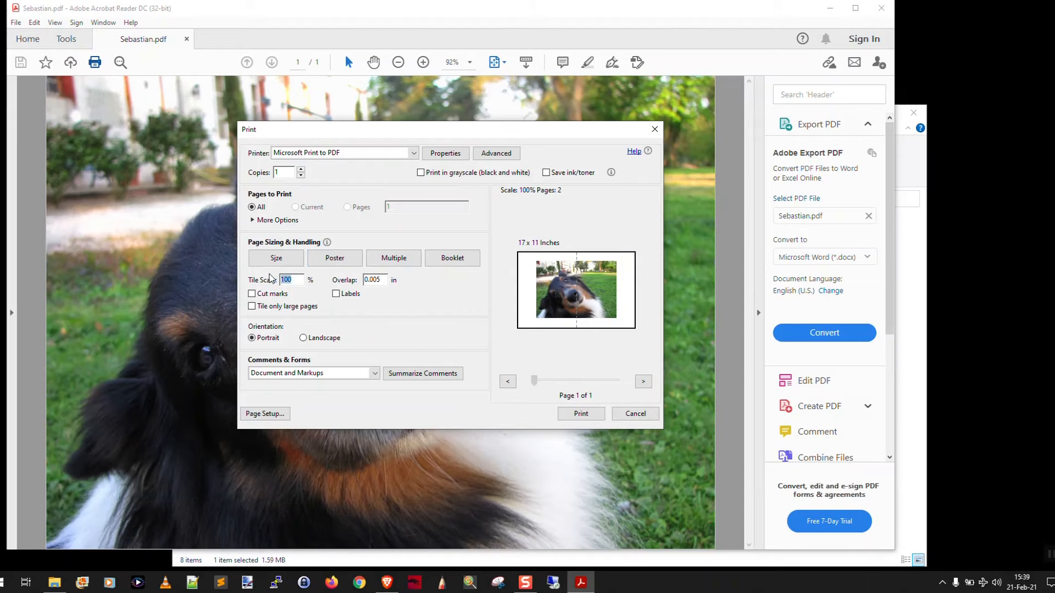
Try tile scales of 200% and 190%, settling on 170% across 4 pages
{"action": "type", "text": "200"}
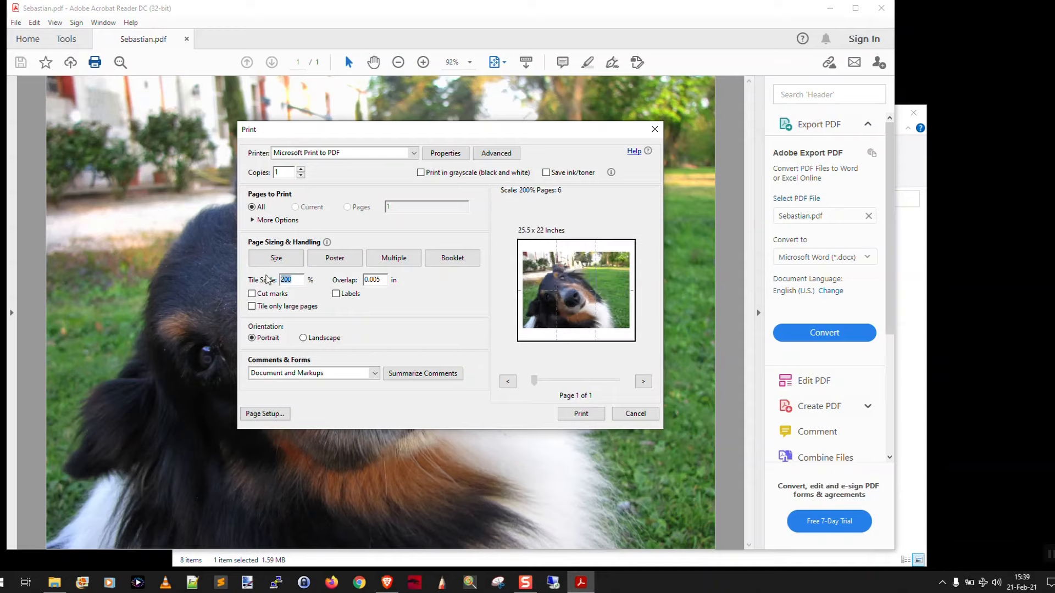
{"action": "type", "text": "190"}
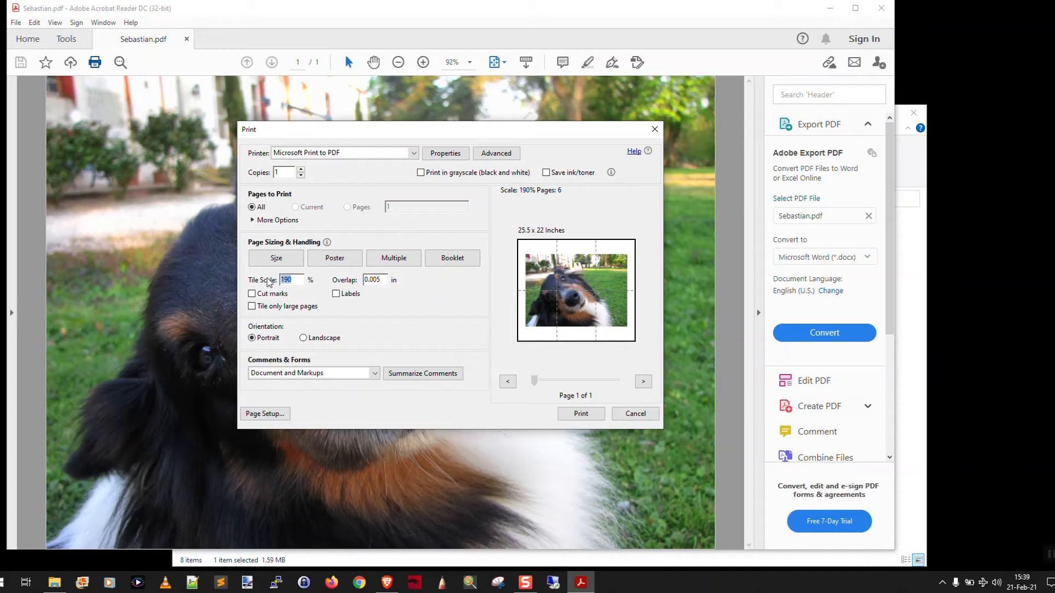
{"action": "type", "text": "170"}
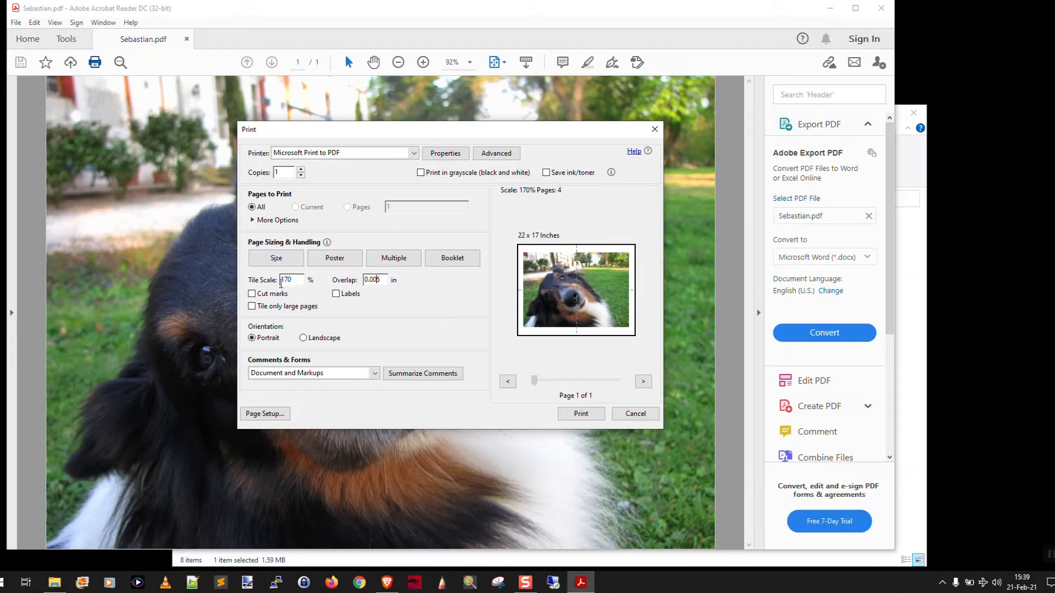
{"action": "mouse_move", "coordinate": [551, 301]}
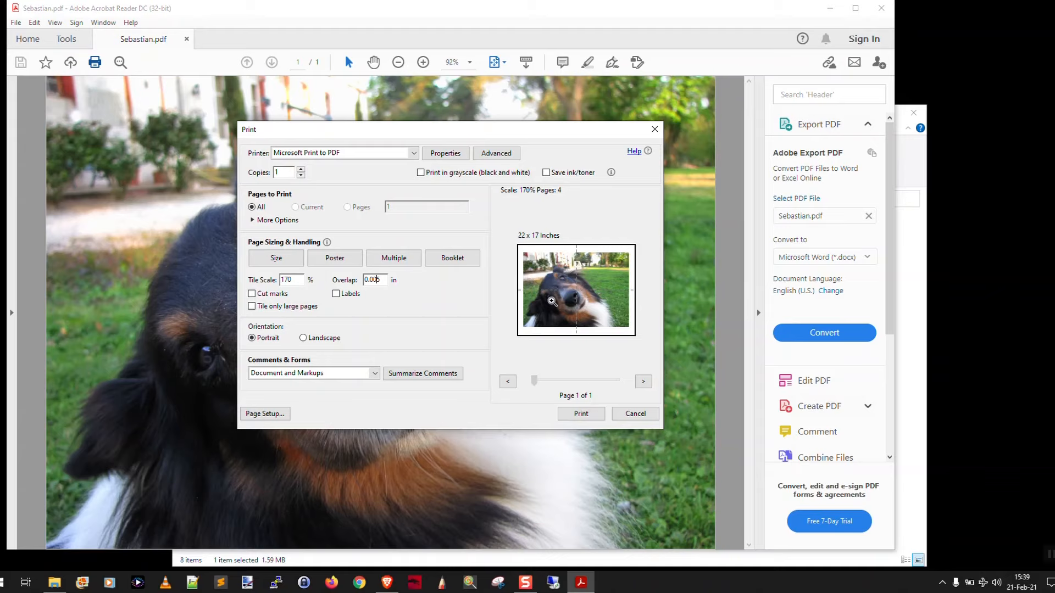
{"action": "mouse_move", "coordinate": [598, 278]}
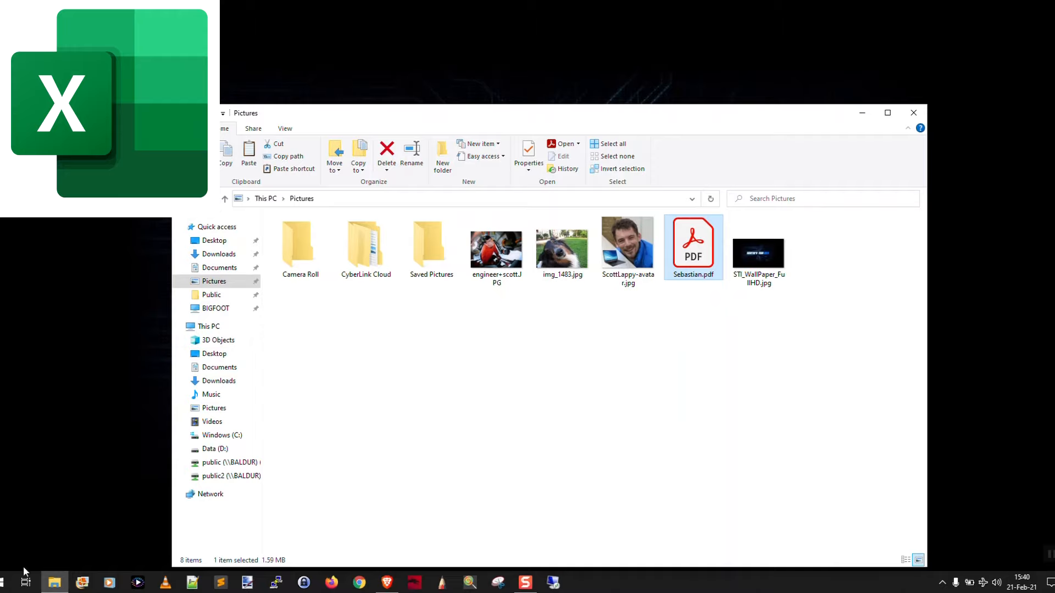
Launch Microsoft Excel 2010 from the Start menu search with a blank workbook
{"action": "left_click", "coordinate": [25, 583]}
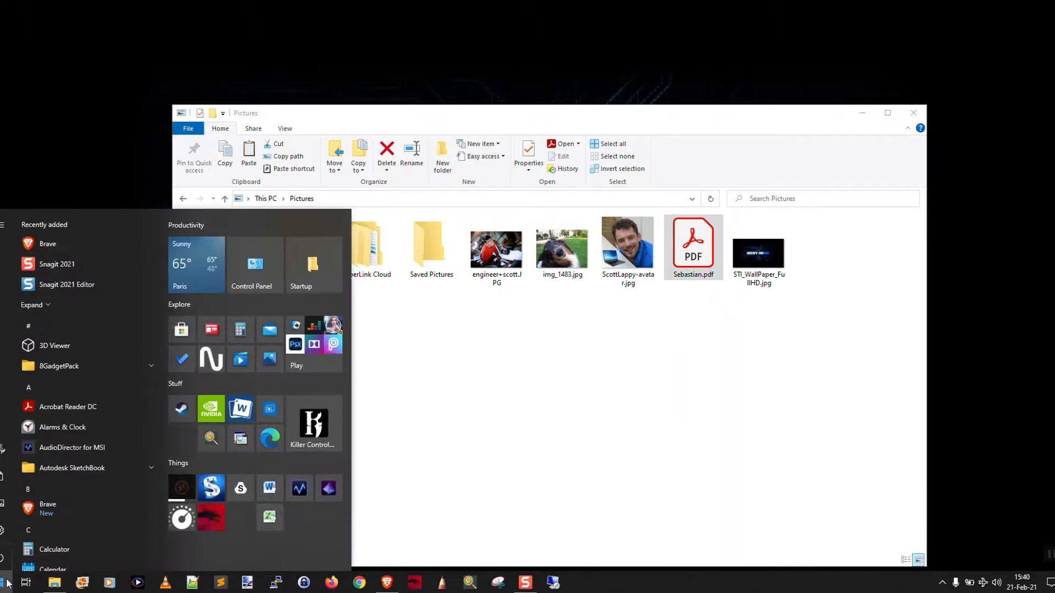
{"action": "type", "text": "excel"}
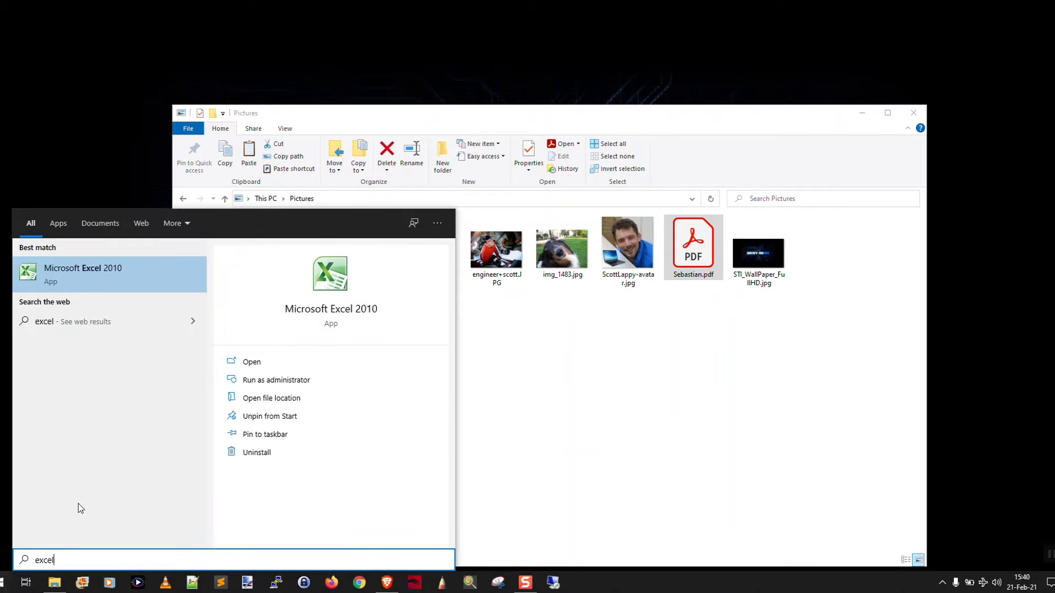
{"action": "left_click", "coordinate": [82, 269]}
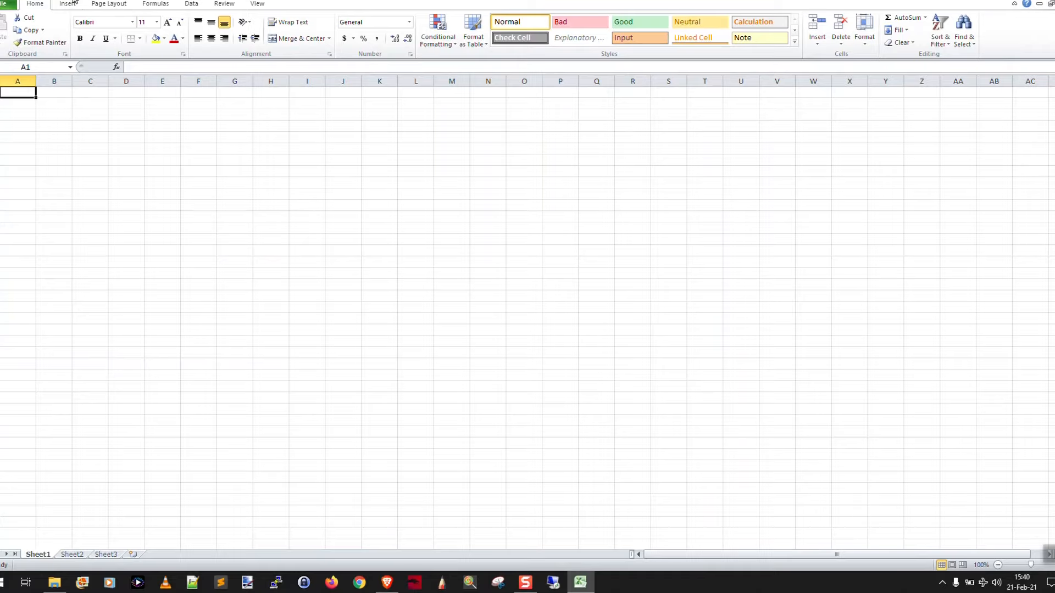
Insert the dog photo img_1483.jpg as a picture on Sheet1
{"action": "left_click", "coordinate": [66, 5]}
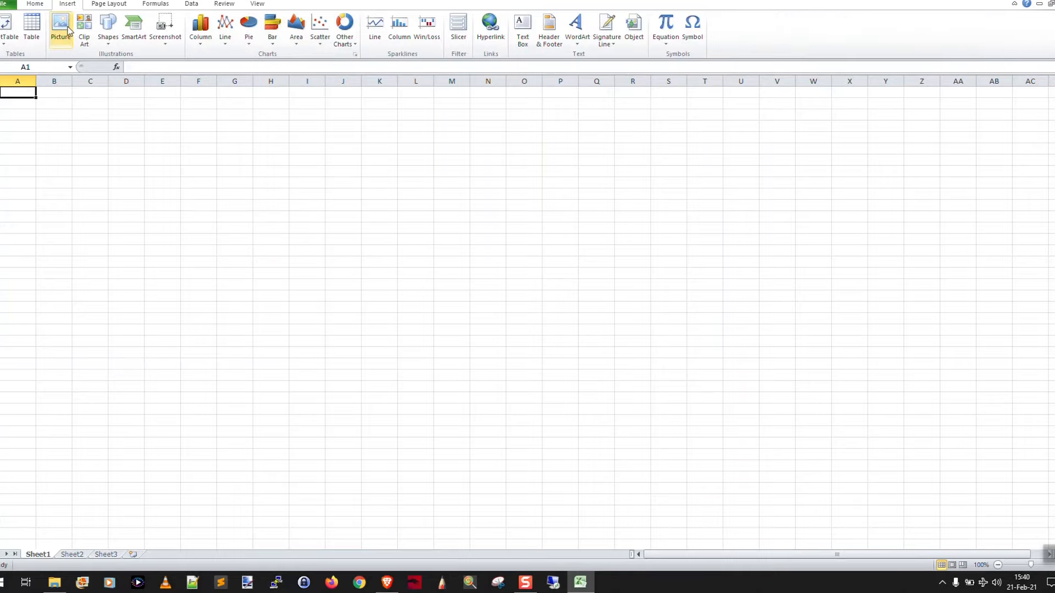
{"action": "left_click", "coordinate": [60, 26]}
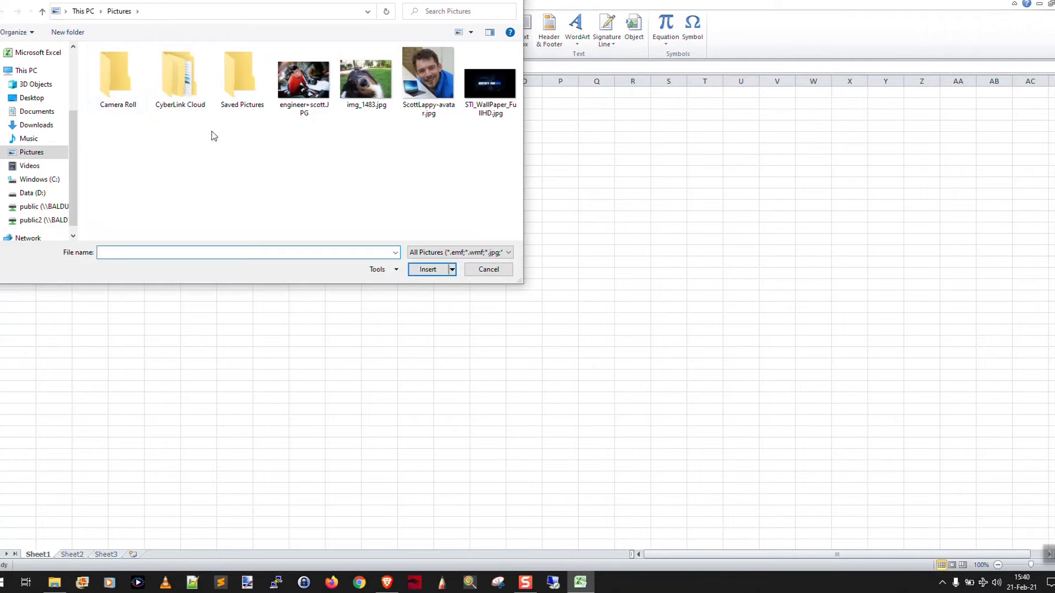
{"action": "left_click", "coordinate": [366, 74]}
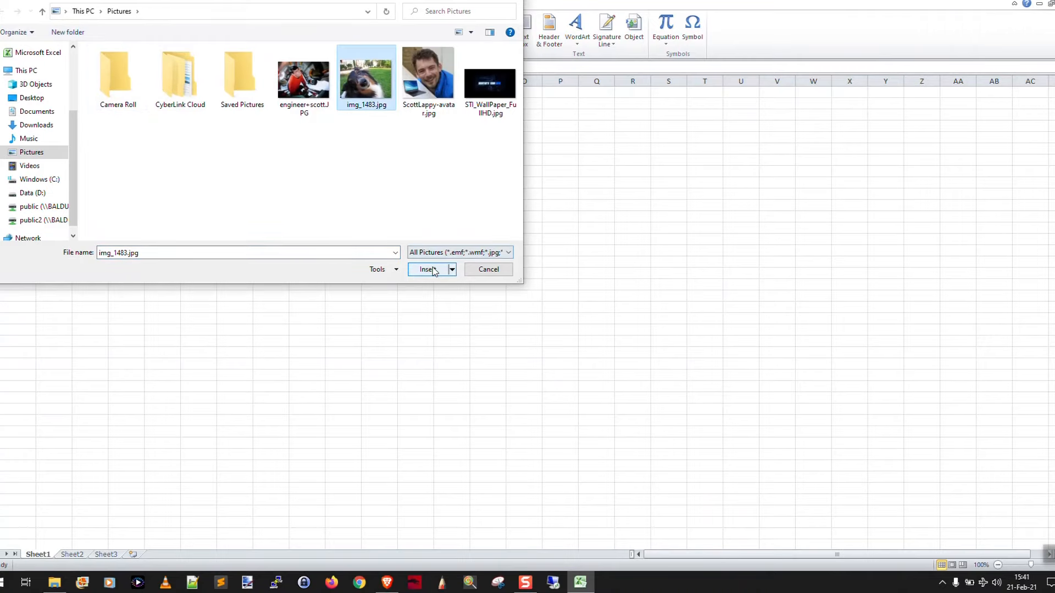
{"action": "left_click", "coordinate": [427, 269]}
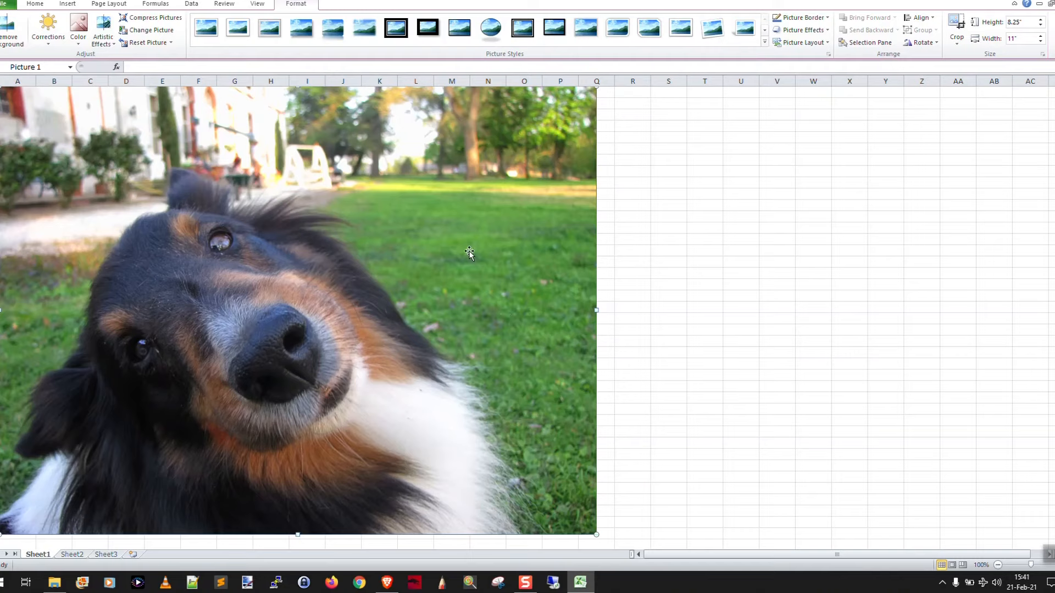
{"action": "mouse_move", "coordinate": [517, 238]}
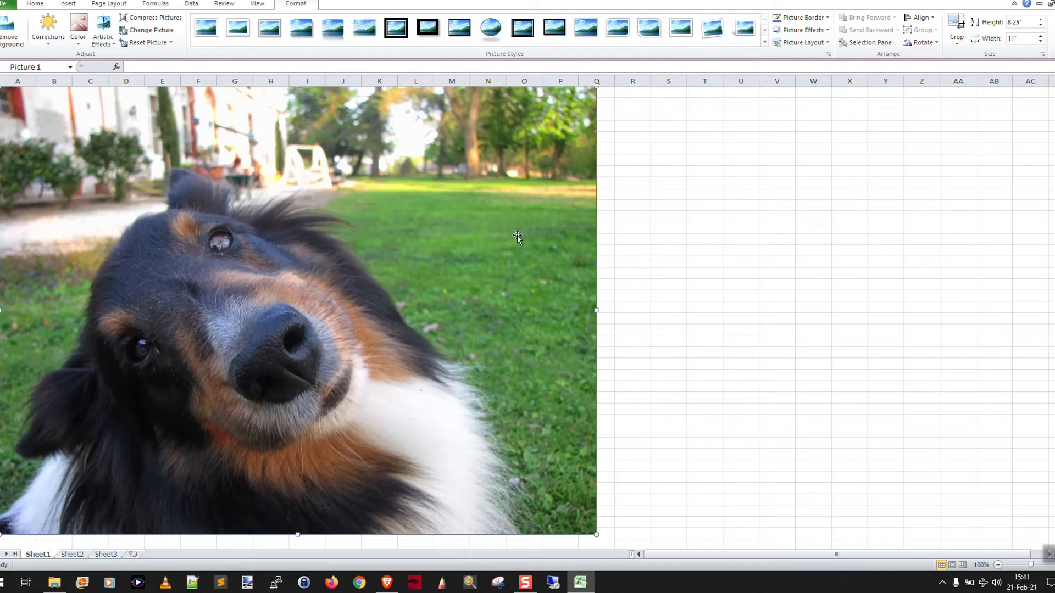
{"action": "mouse_move", "coordinate": [10, 10]}
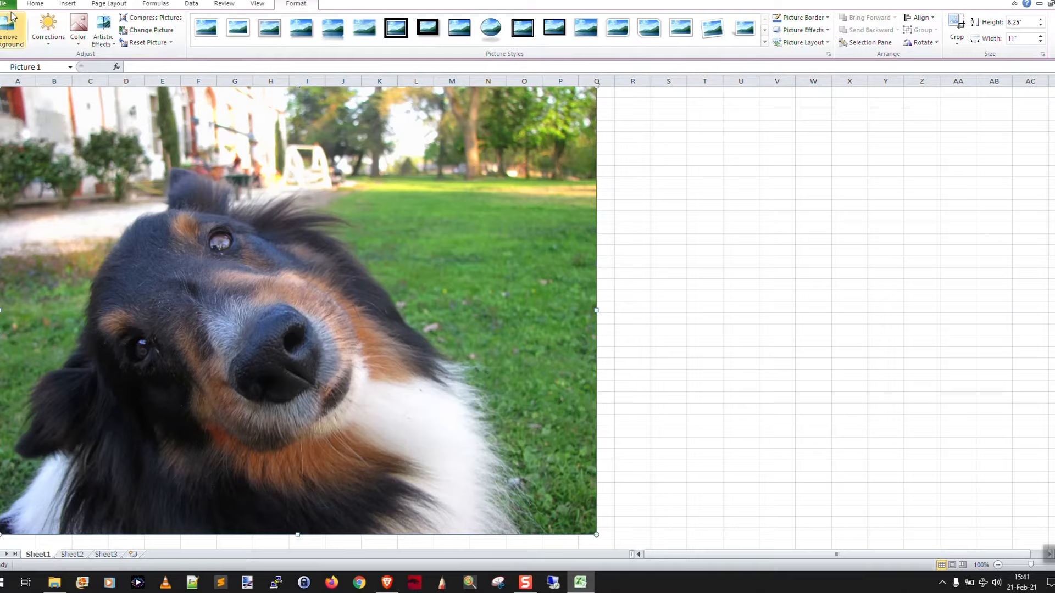
In Print settings, choose A4 paper and Landscape orientation for the Canon Color LBP712Cx
{"action": "left_click", "coordinate": [6, 4]}
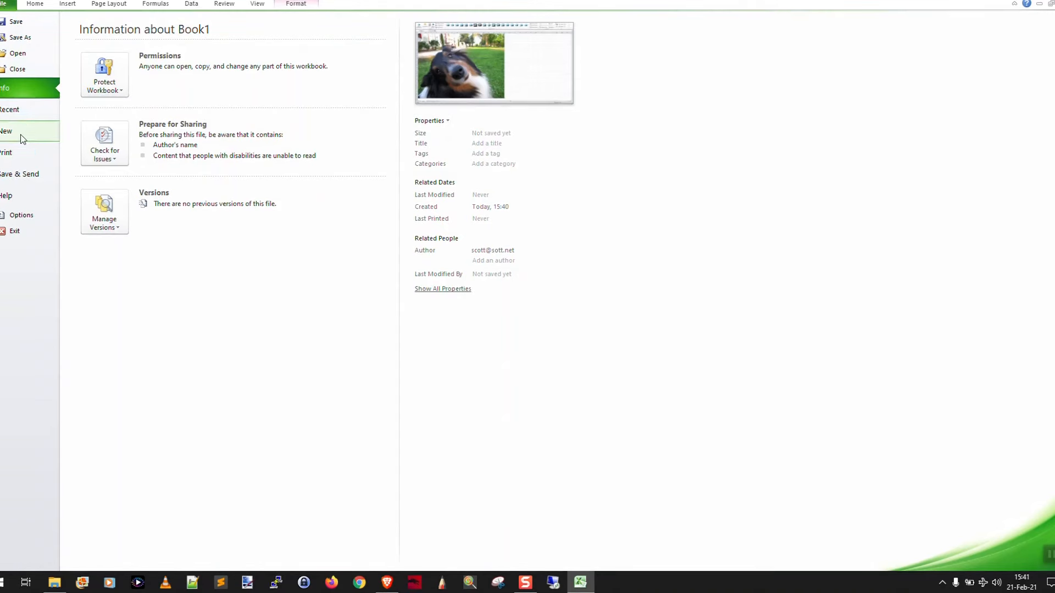
{"action": "left_click", "coordinate": [7, 152]}
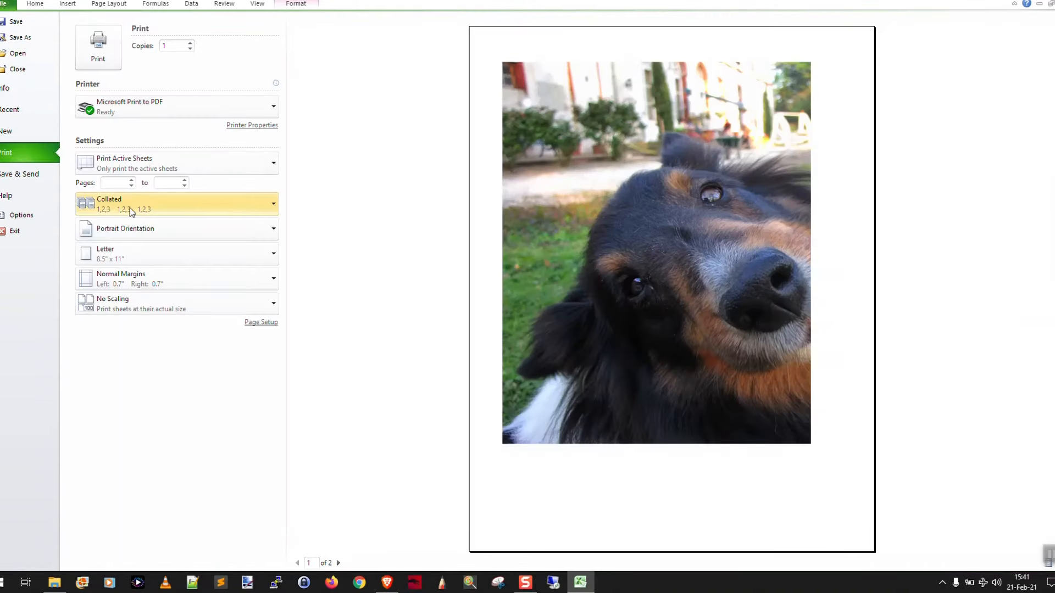
{"action": "mouse_move", "coordinate": [238, 274]}
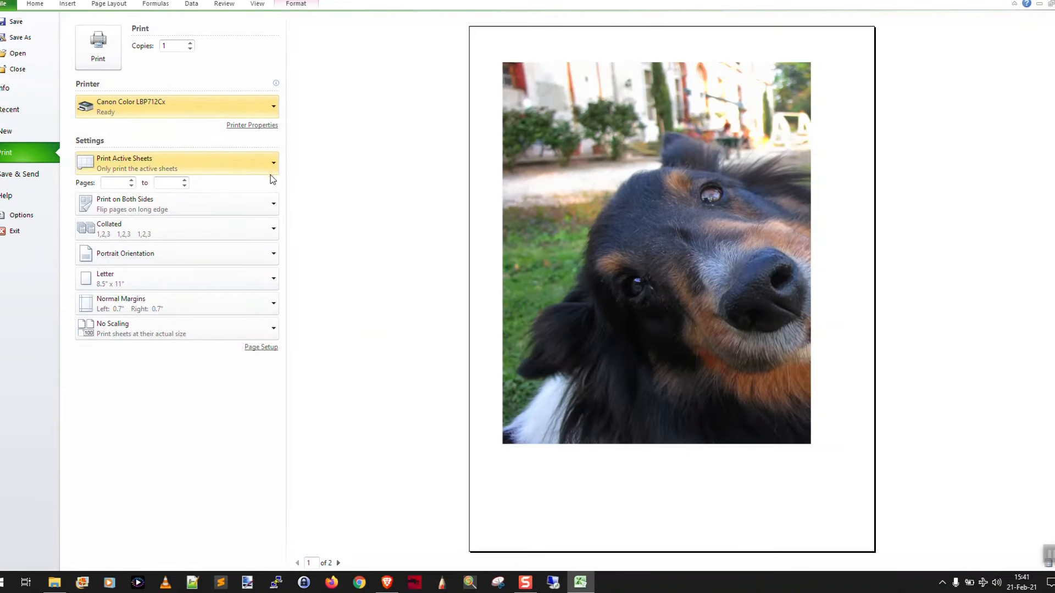
{"action": "left_click", "coordinate": [176, 278]}
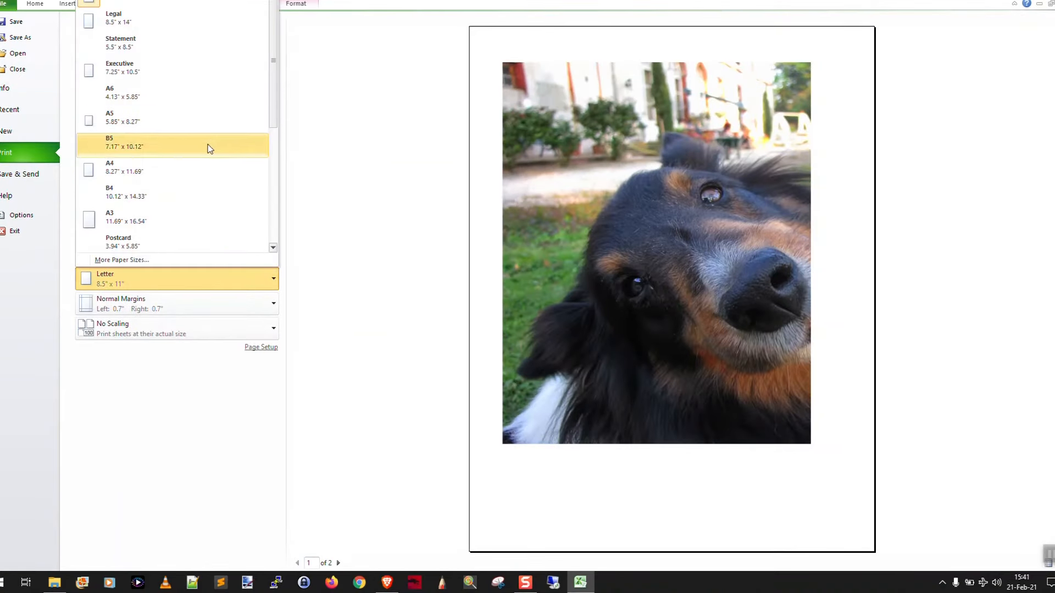
{"action": "left_click", "coordinate": [110, 167]}
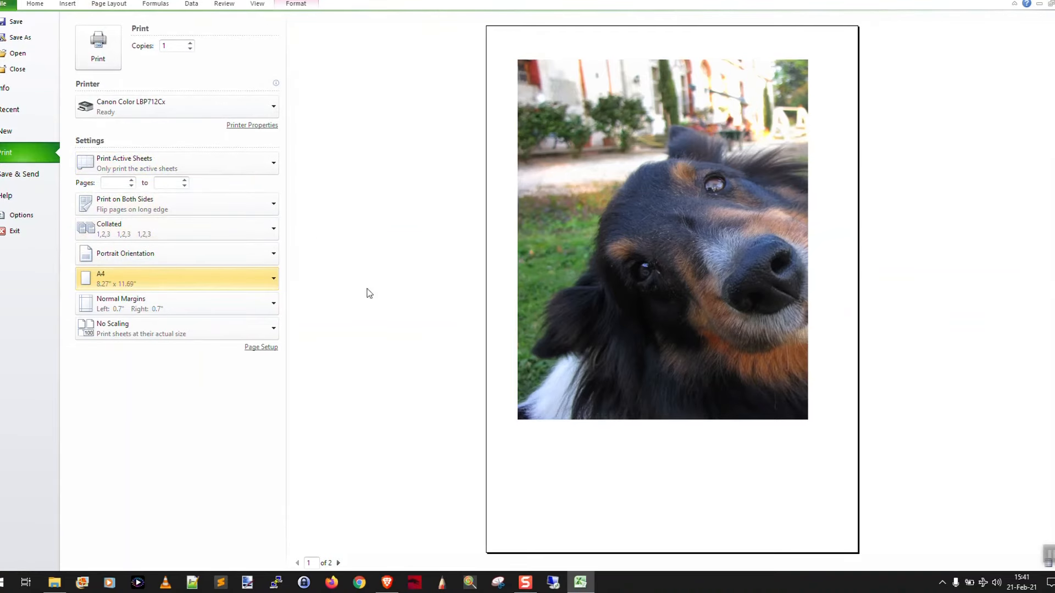
{"action": "left_click", "coordinate": [176, 253]}
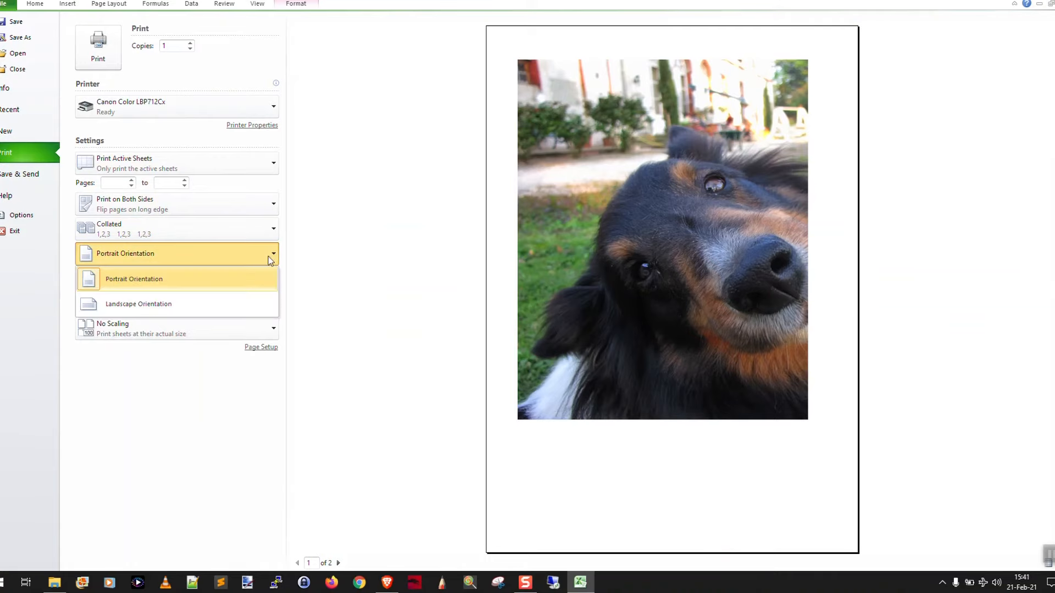
{"action": "left_click", "coordinate": [138, 303]}
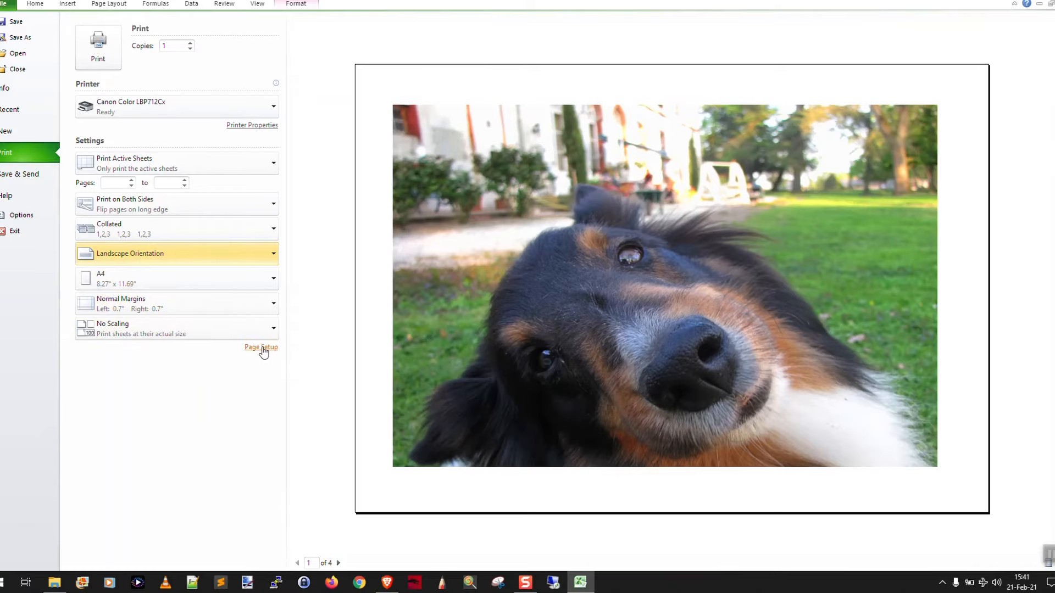
In Page Setup, adjust scaling to 200% of normal size and browse the resulting preview pages
{"action": "left_click", "coordinate": [261, 347]}
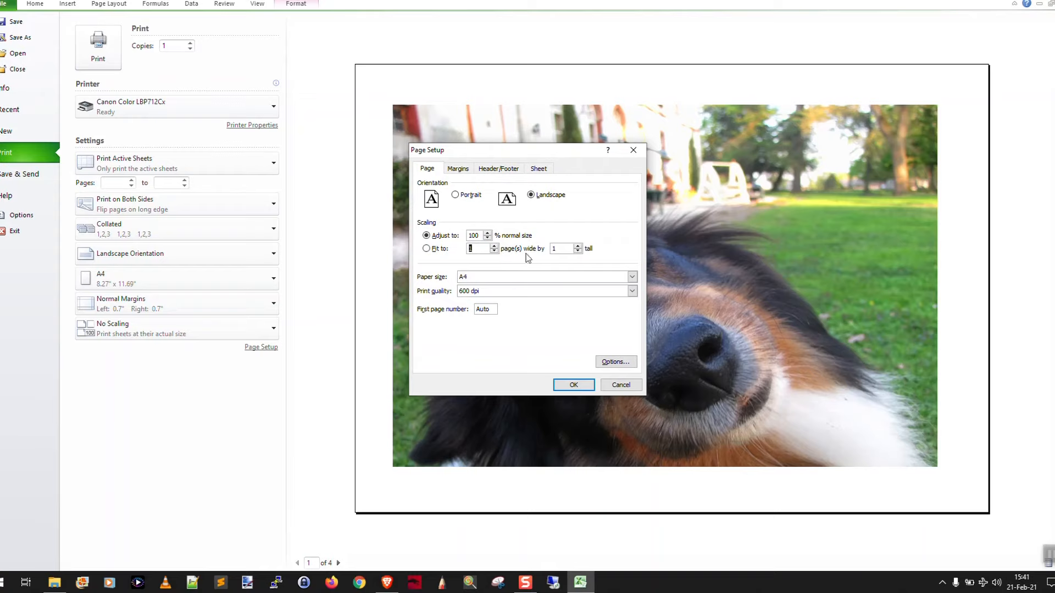
{"action": "left_click", "coordinate": [427, 248]}
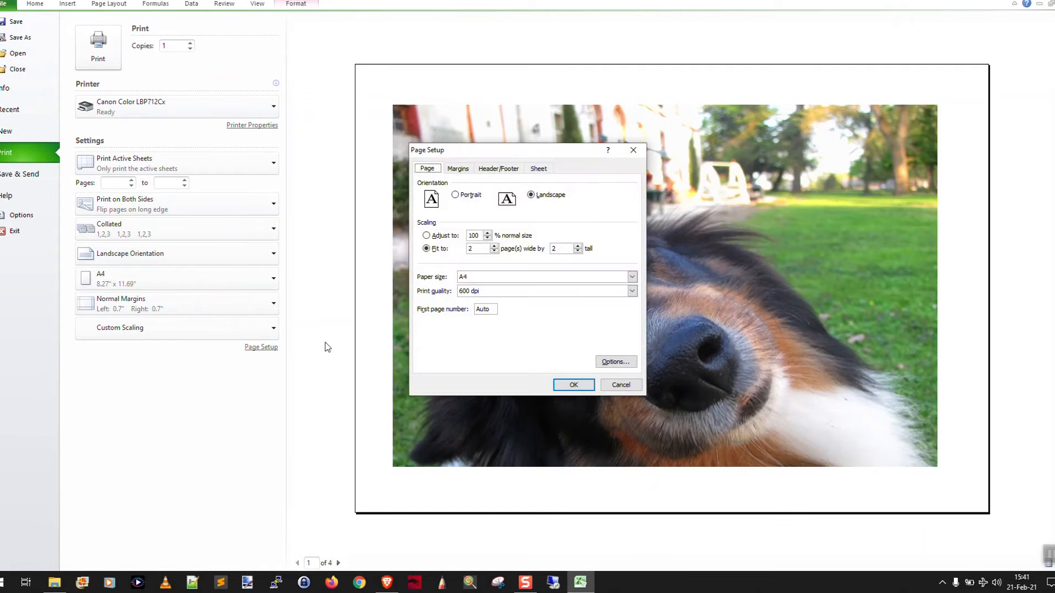
{"action": "left_click", "coordinate": [427, 235]}
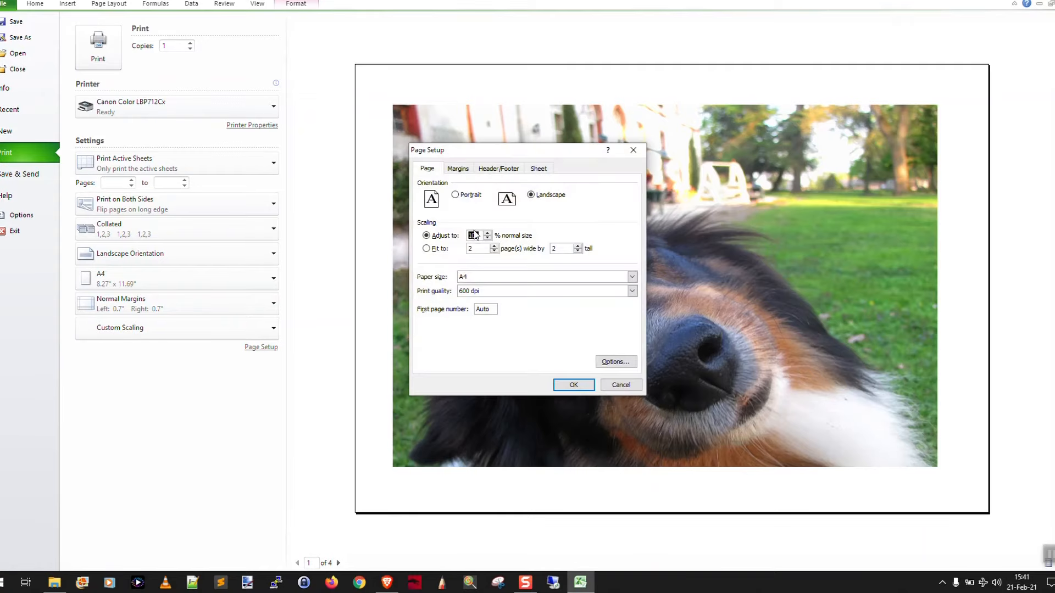
{"action": "type", "text": "200"}
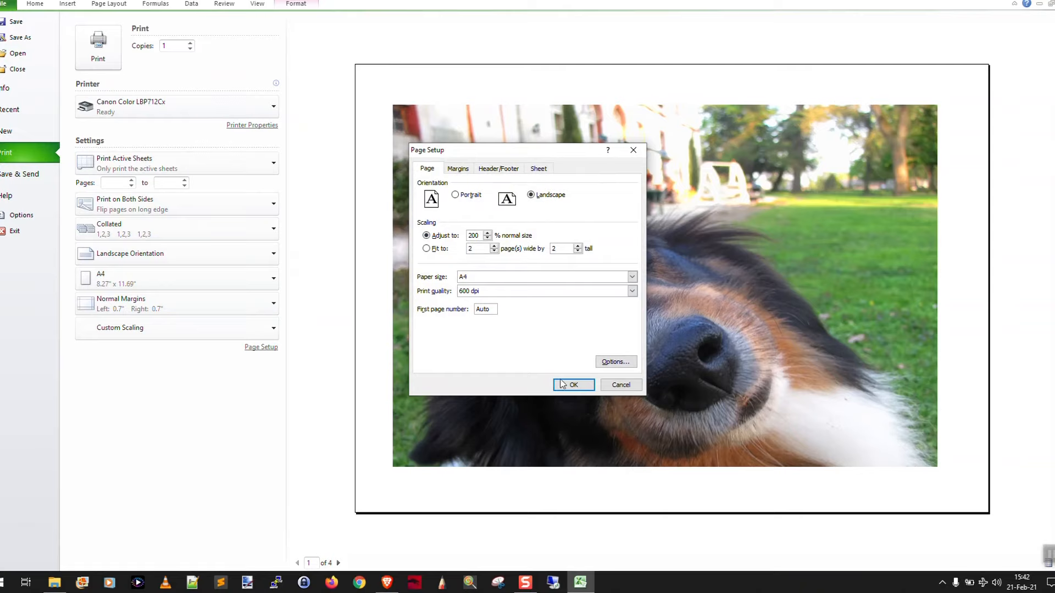
{"action": "left_click", "coordinate": [570, 385]}
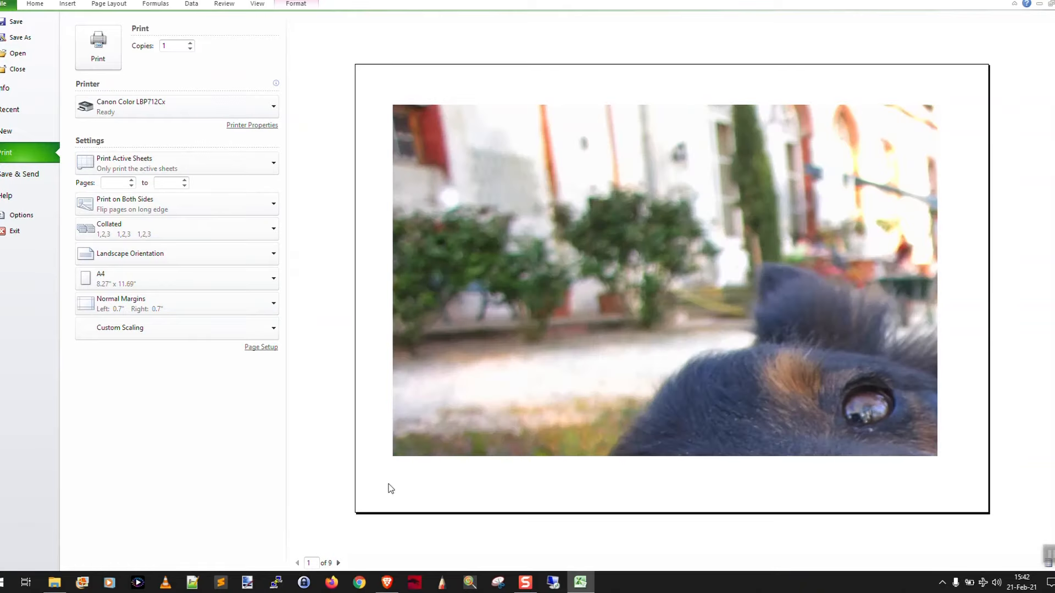
{"action": "left_click", "coordinate": [339, 563]}
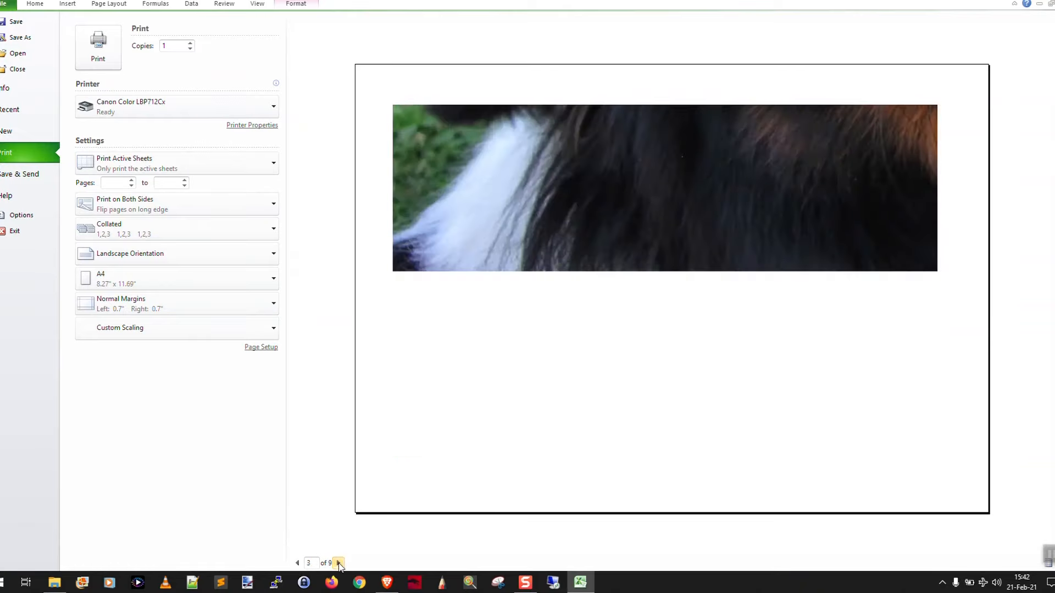
{"action": "left_click", "coordinate": [339, 562]}
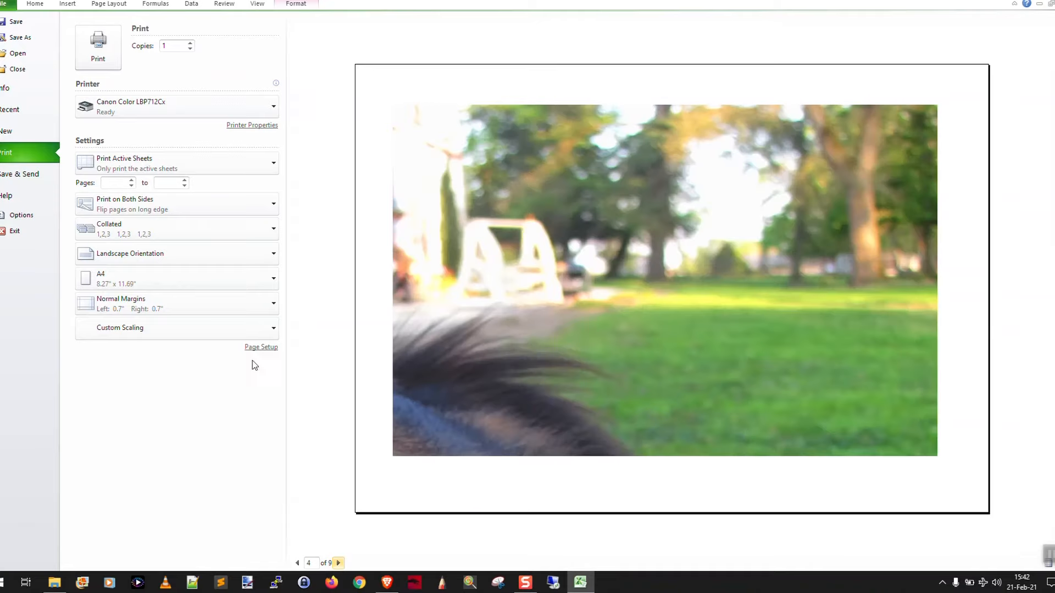
Scale the sheet to 150% with zero margins and review all four landscape A4 preview pages
{"action": "left_click", "coordinate": [261, 346]}
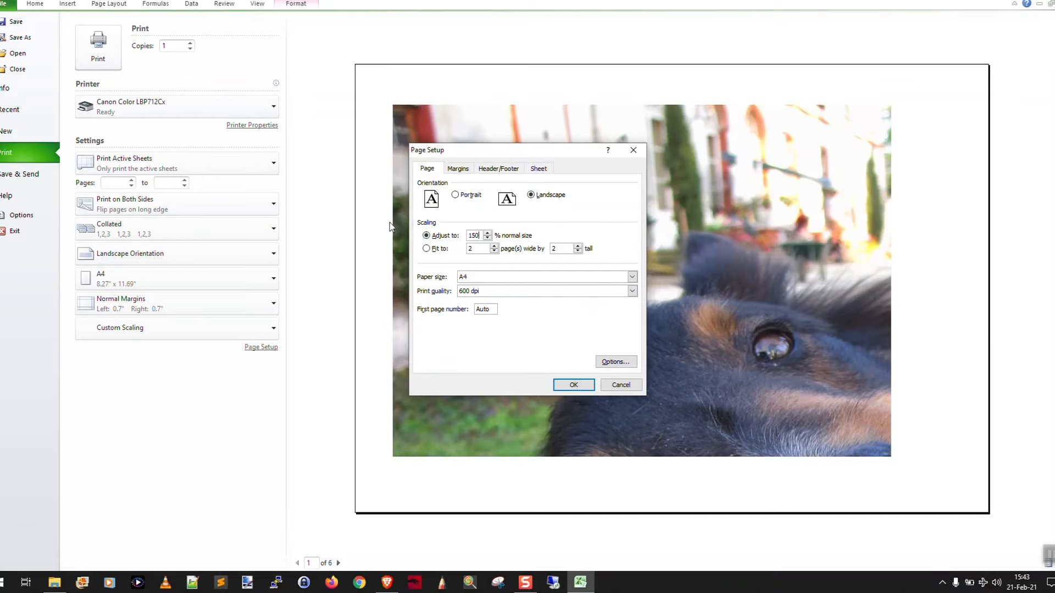
{"action": "left_click", "coordinate": [572, 384]}
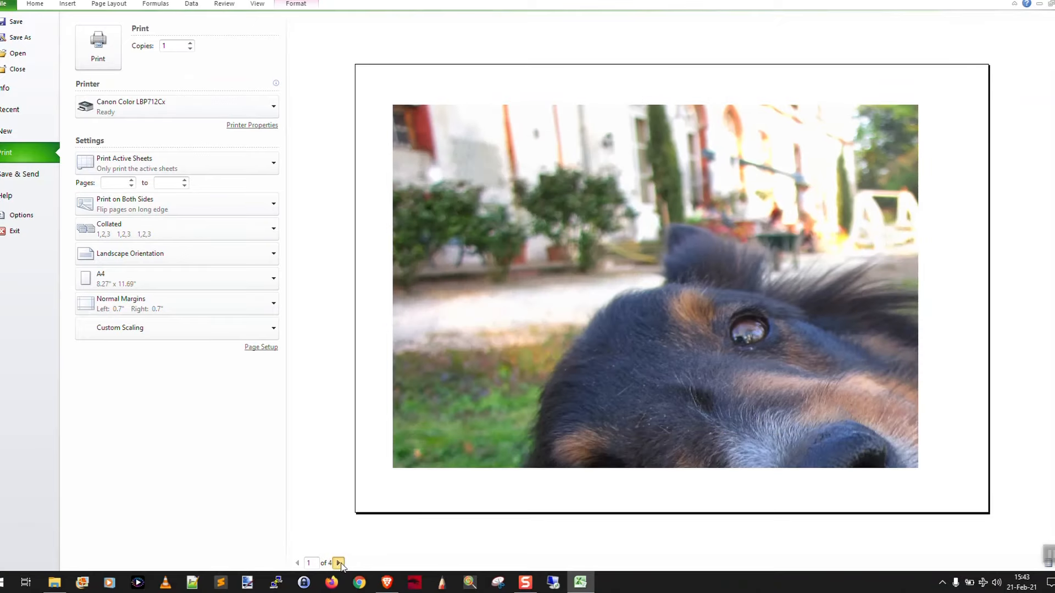
{"action": "left_click", "coordinate": [337, 562]}
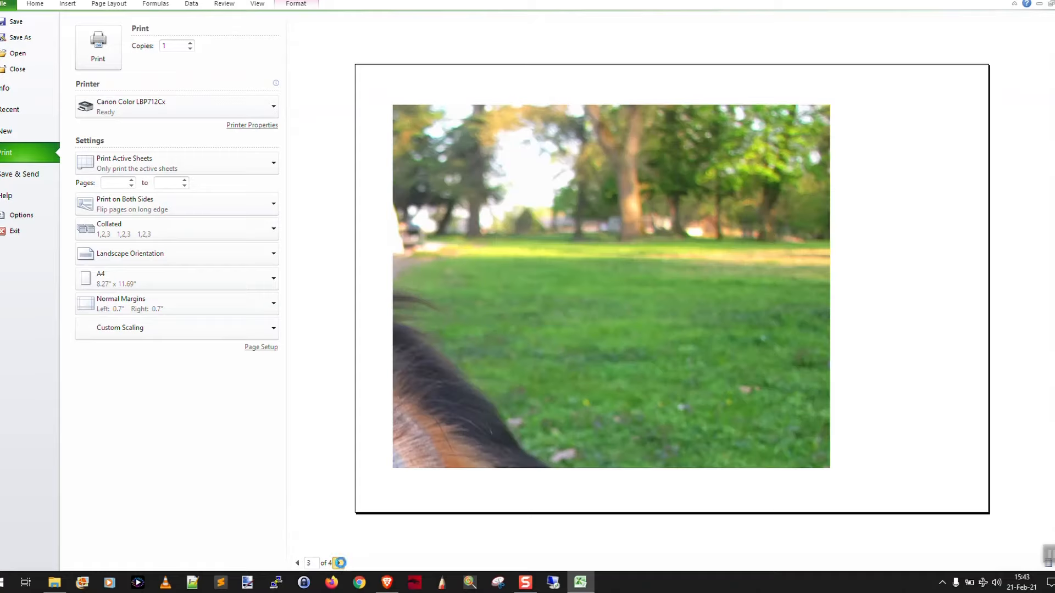
{"action": "left_click", "coordinate": [339, 563]}
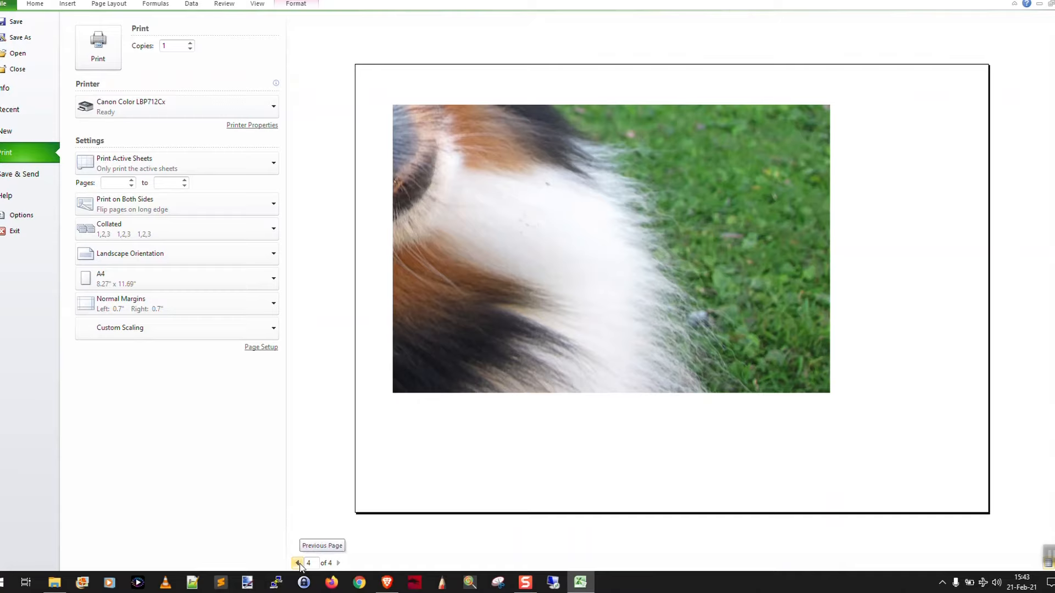
{"action": "left_click", "coordinate": [297, 563]}
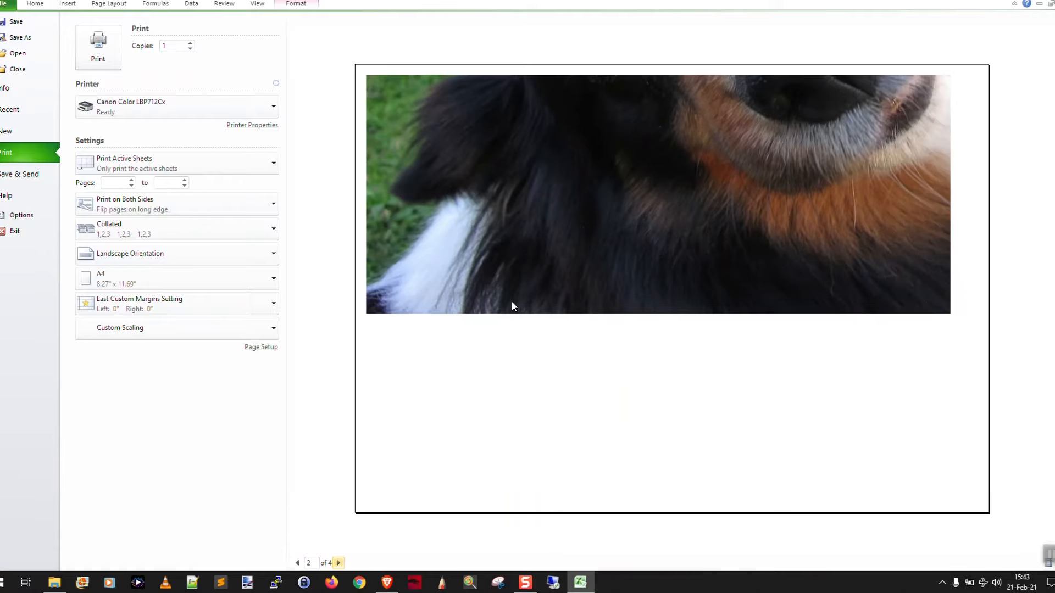
{"action": "left_click", "coordinate": [297, 563]}
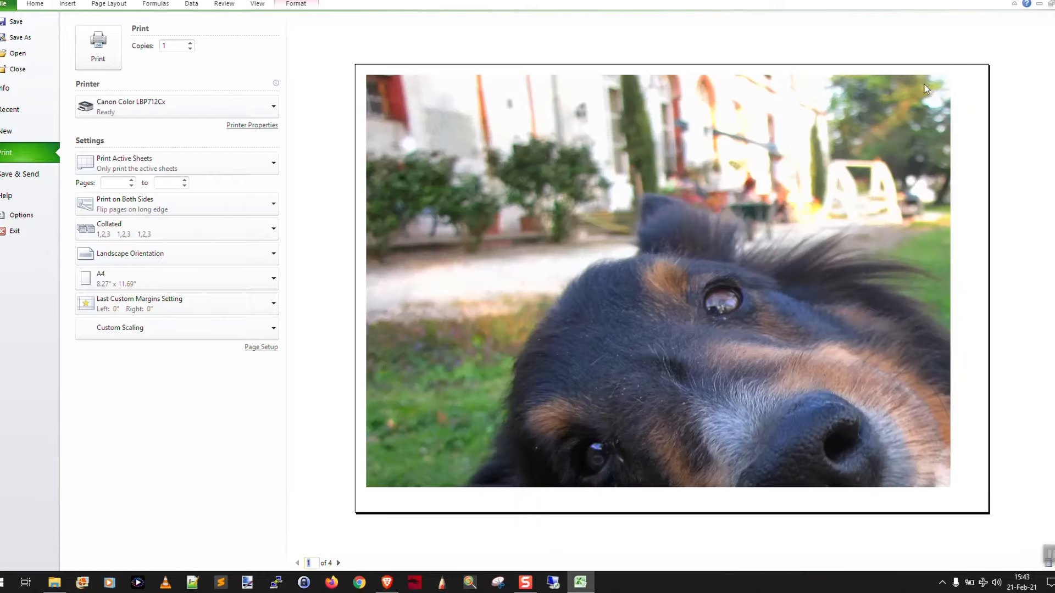